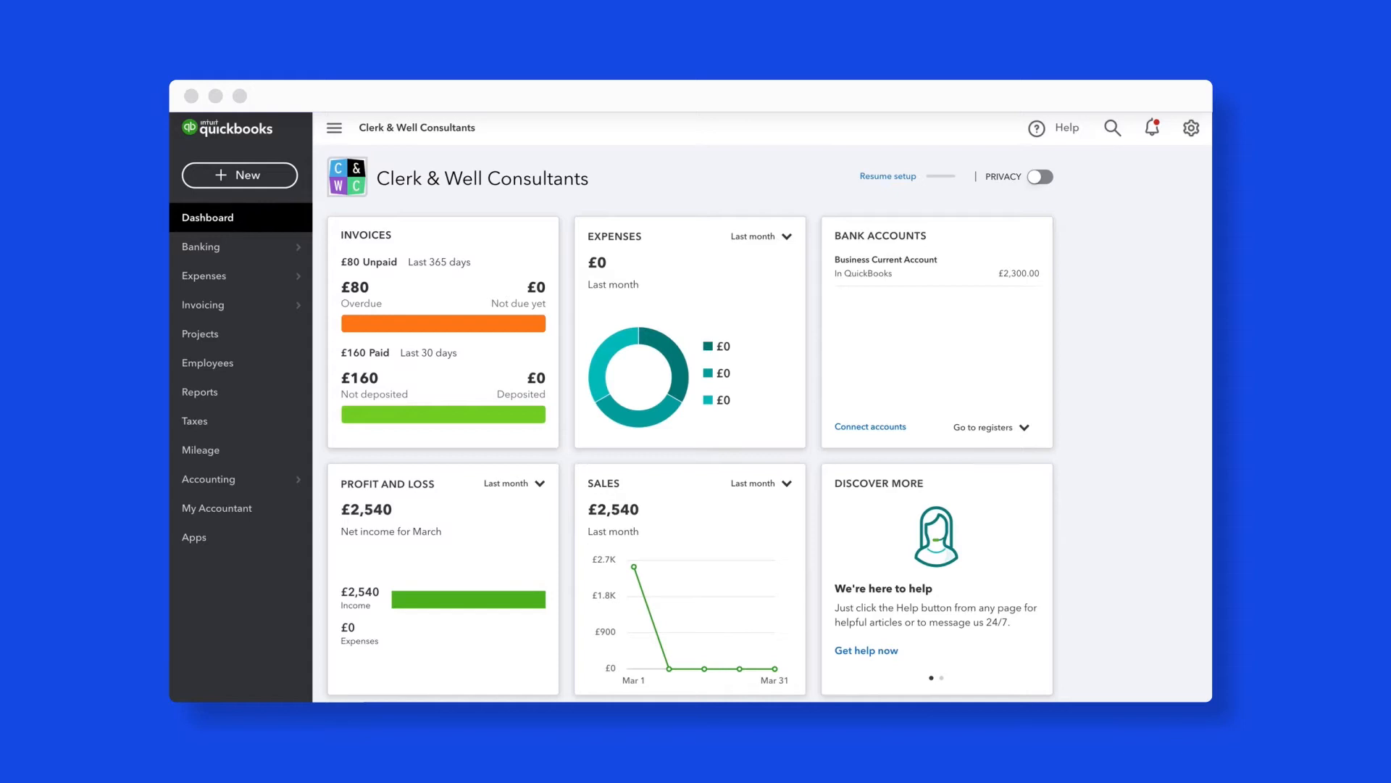
mouse_move(351, 297)
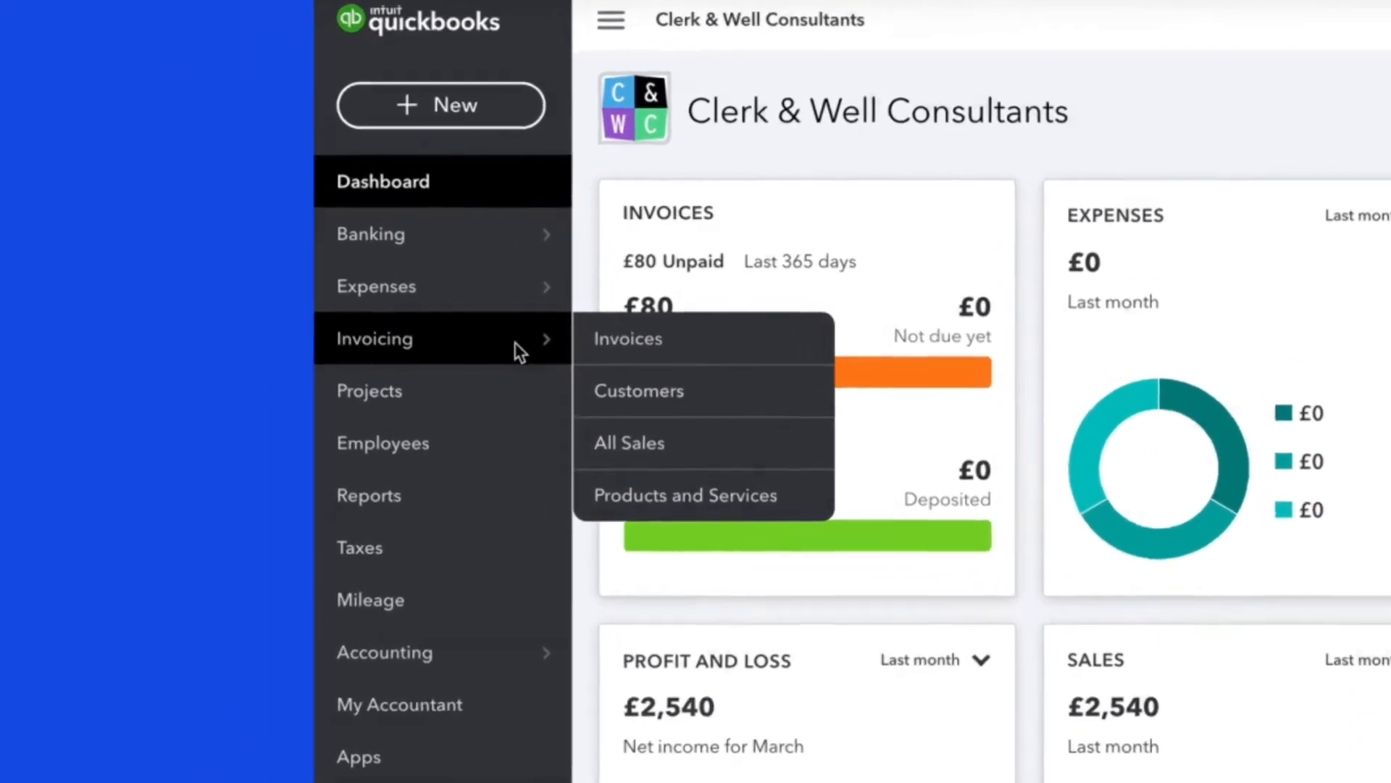
mouse_move(639, 390)
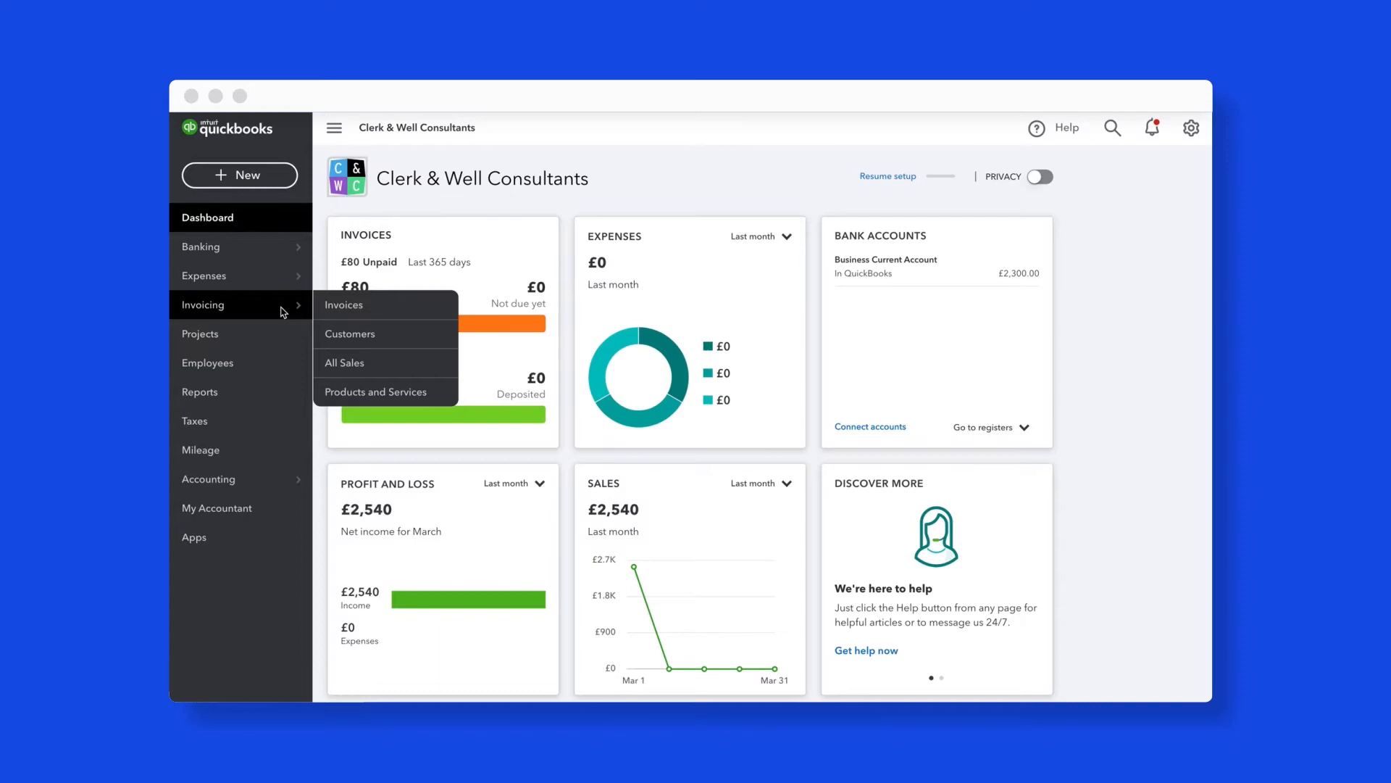
Step: Review the Direct Debit Mandates list via the gear menu's All Lists, showing five customers' statuses
left_click(1191, 128)
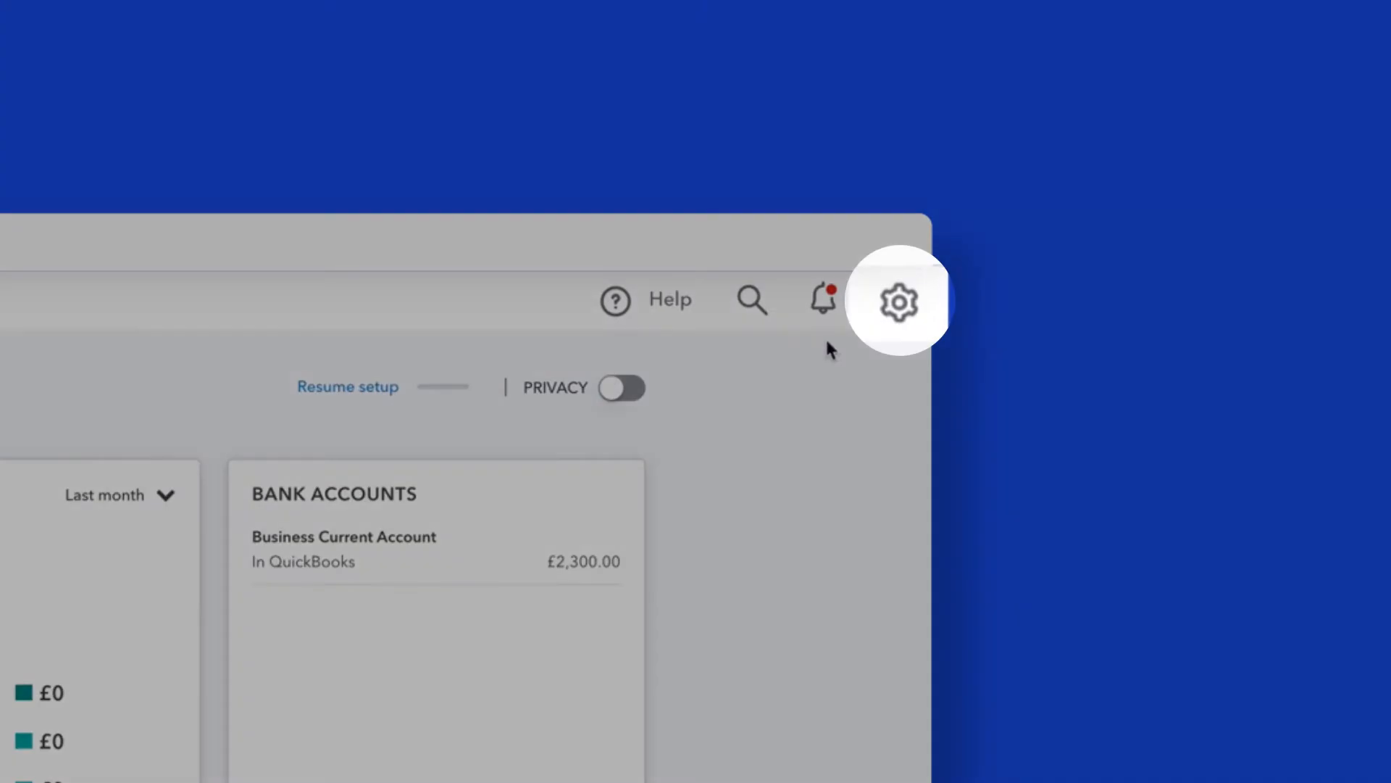
left_click(898, 302)
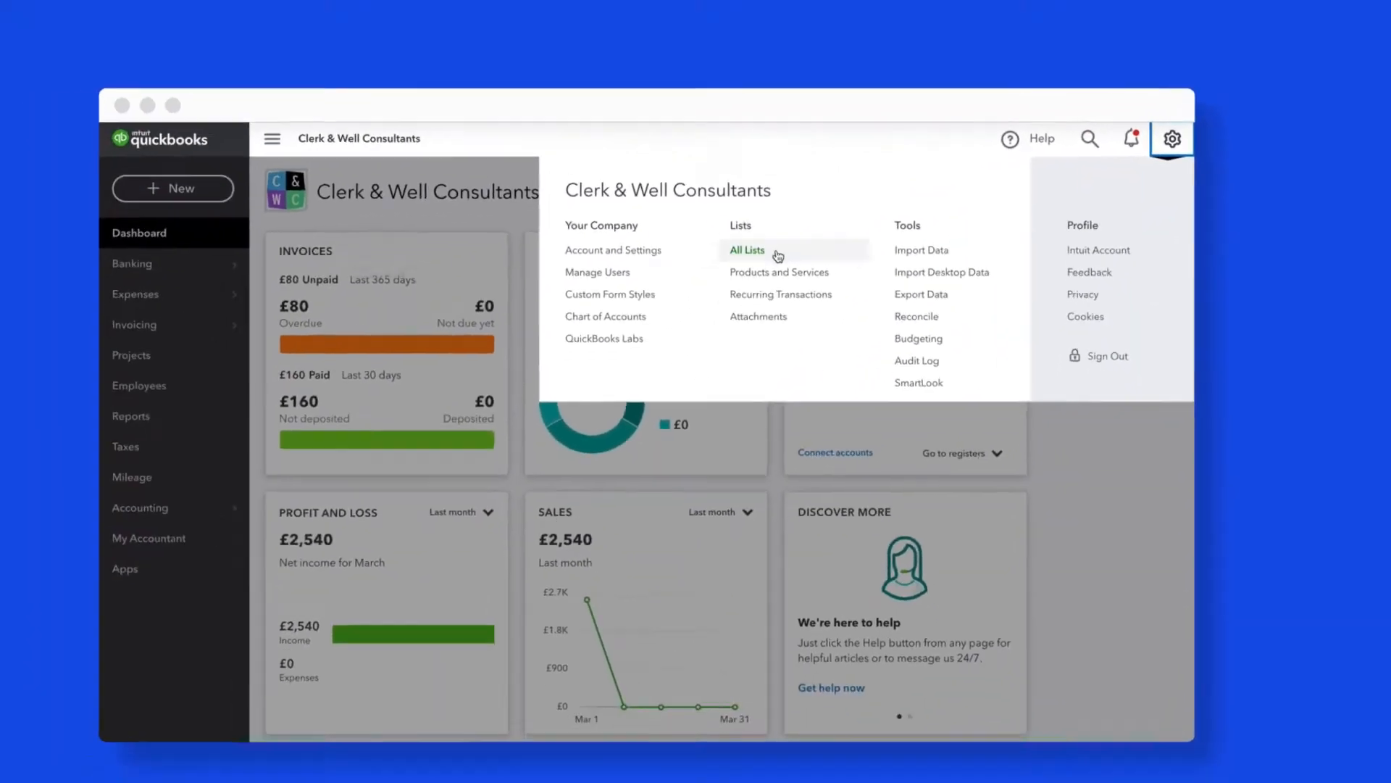
left_click(746, 249)
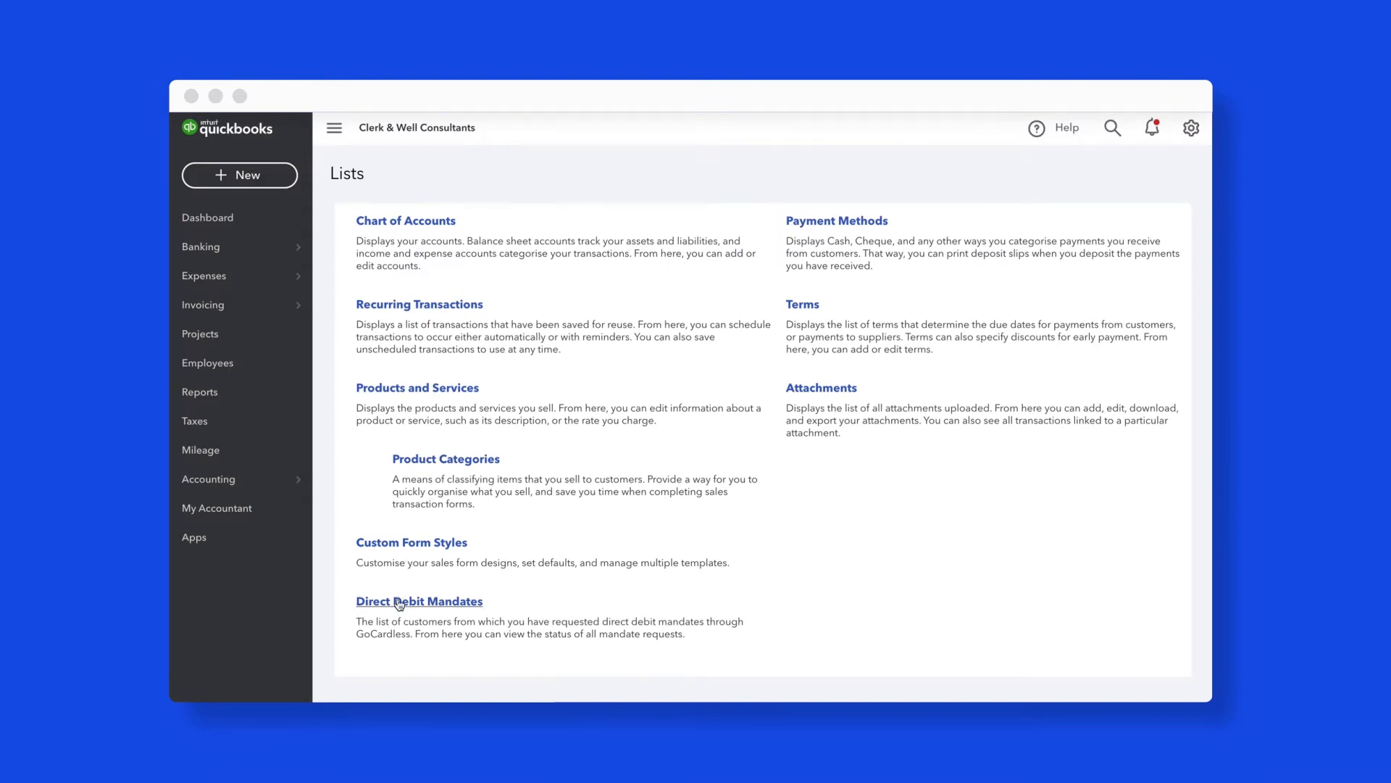
left_click(419, 600)
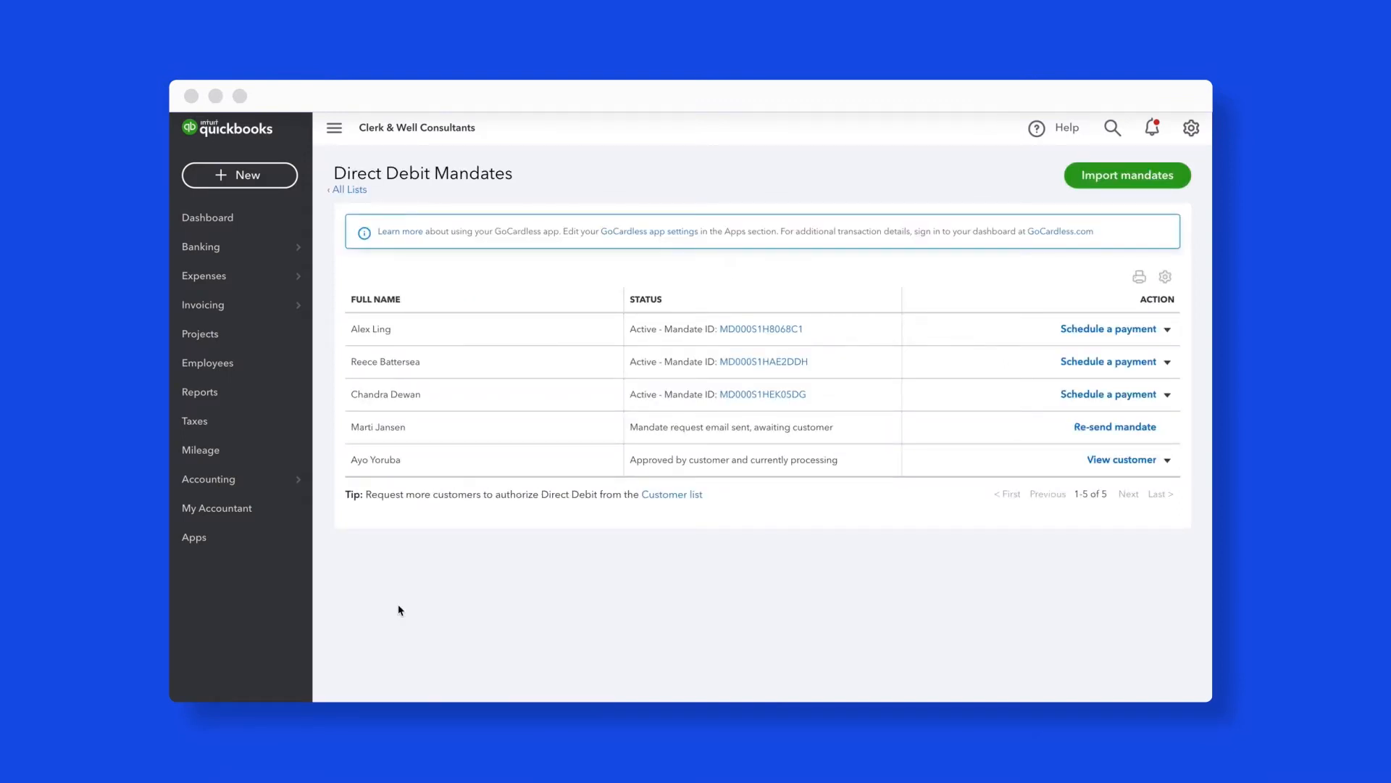
scroll("down", 3)
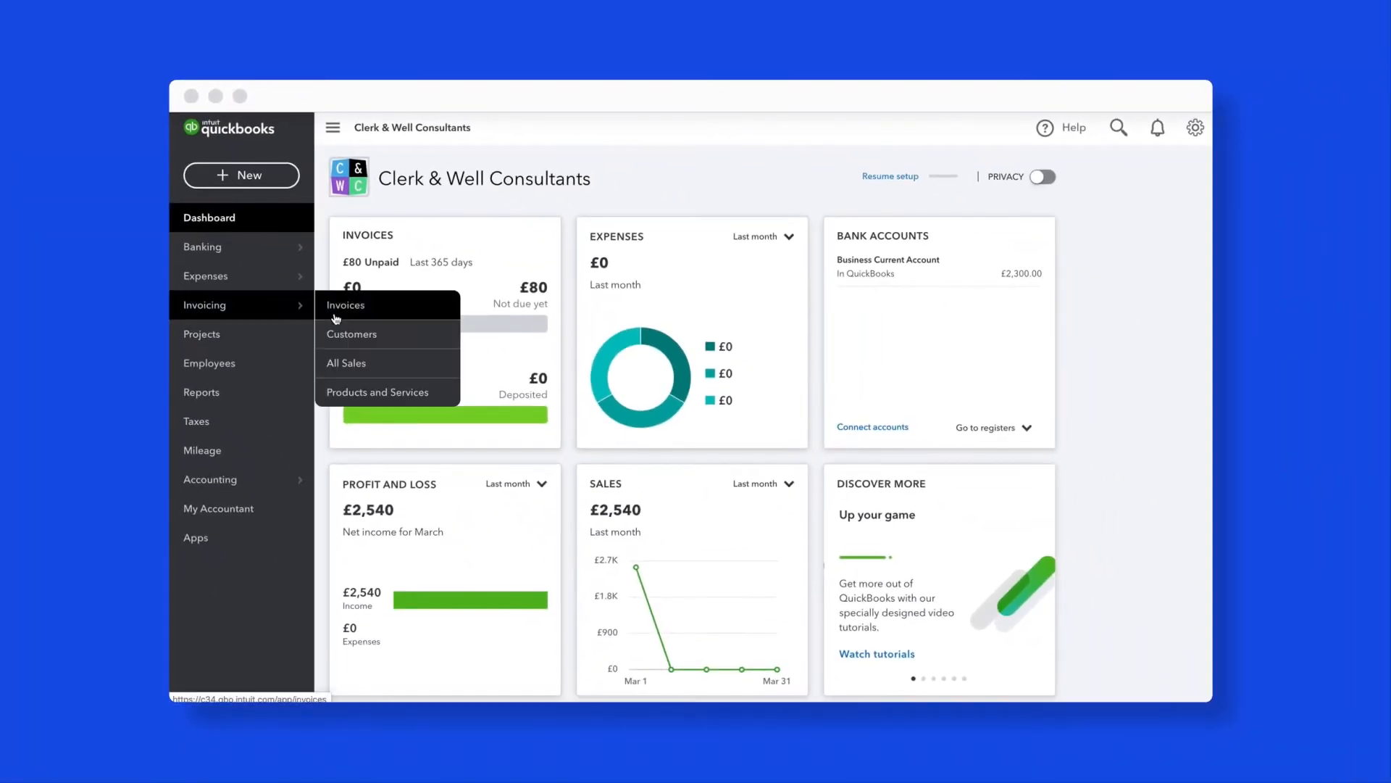
left_click(350, 334)
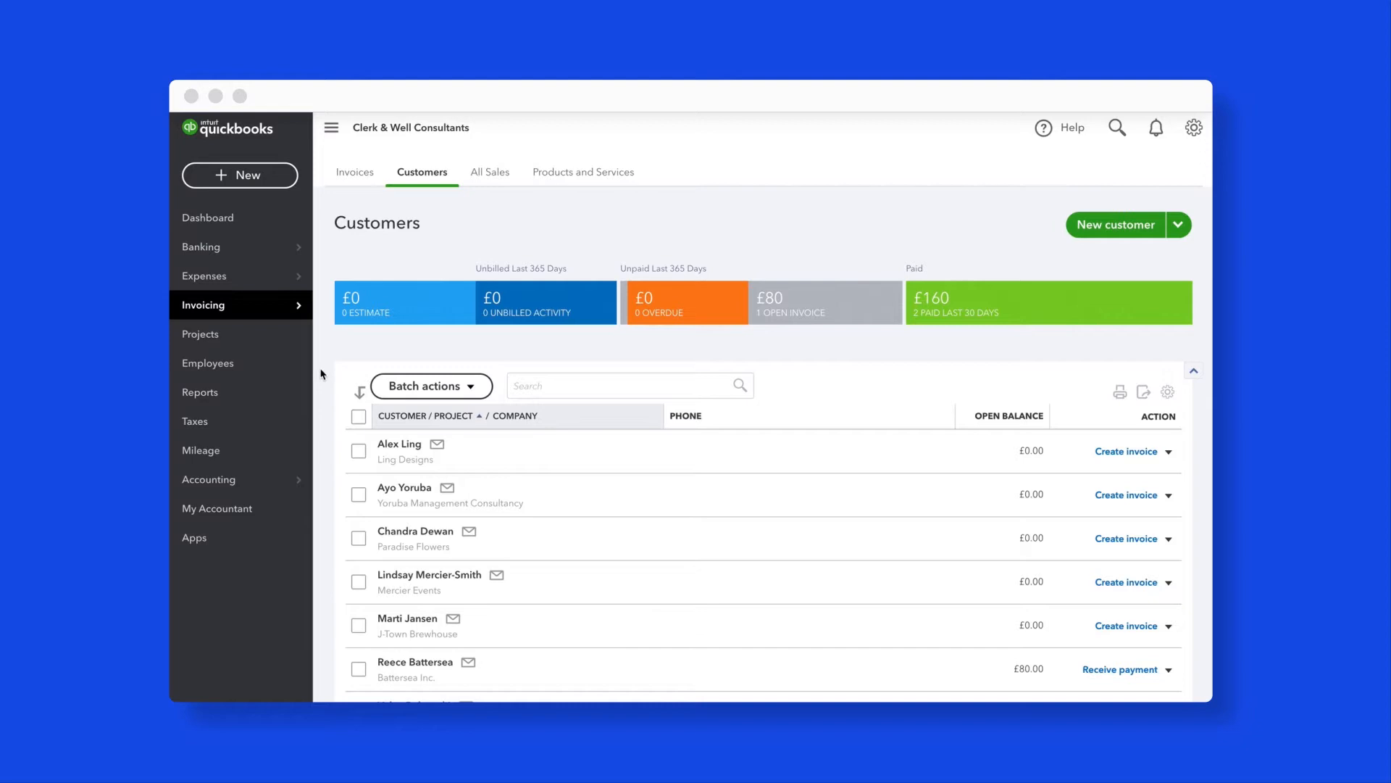
mouse_move(325, 349)
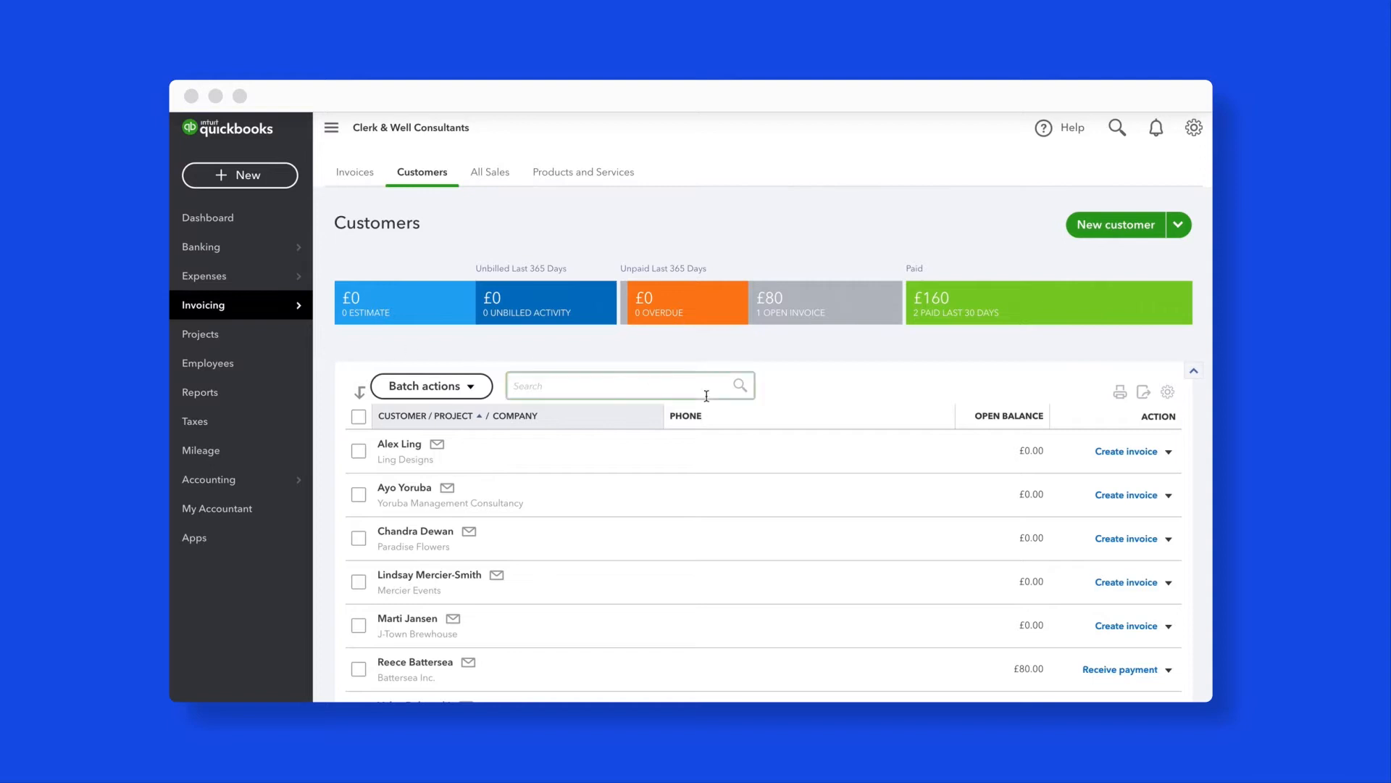
left_click(1170, 495)
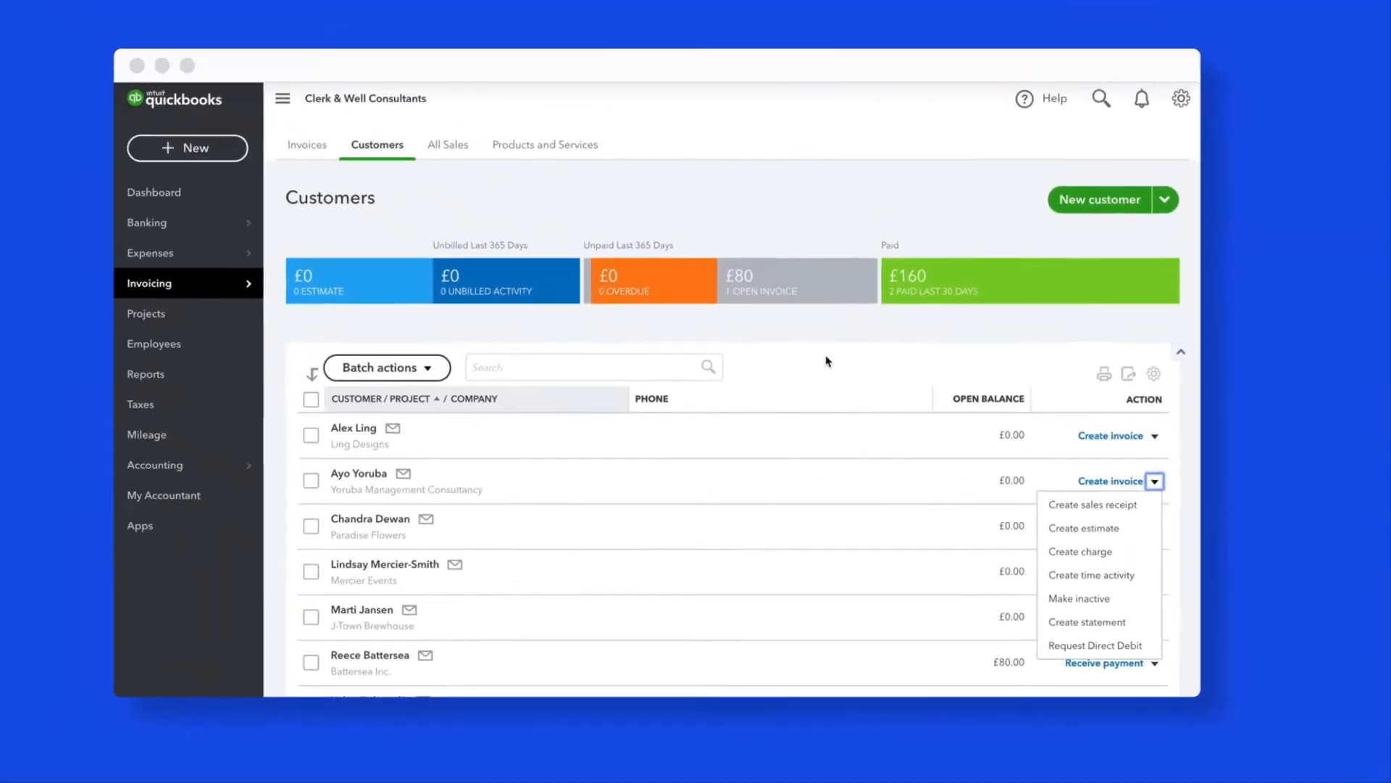
left_click(310, 435)
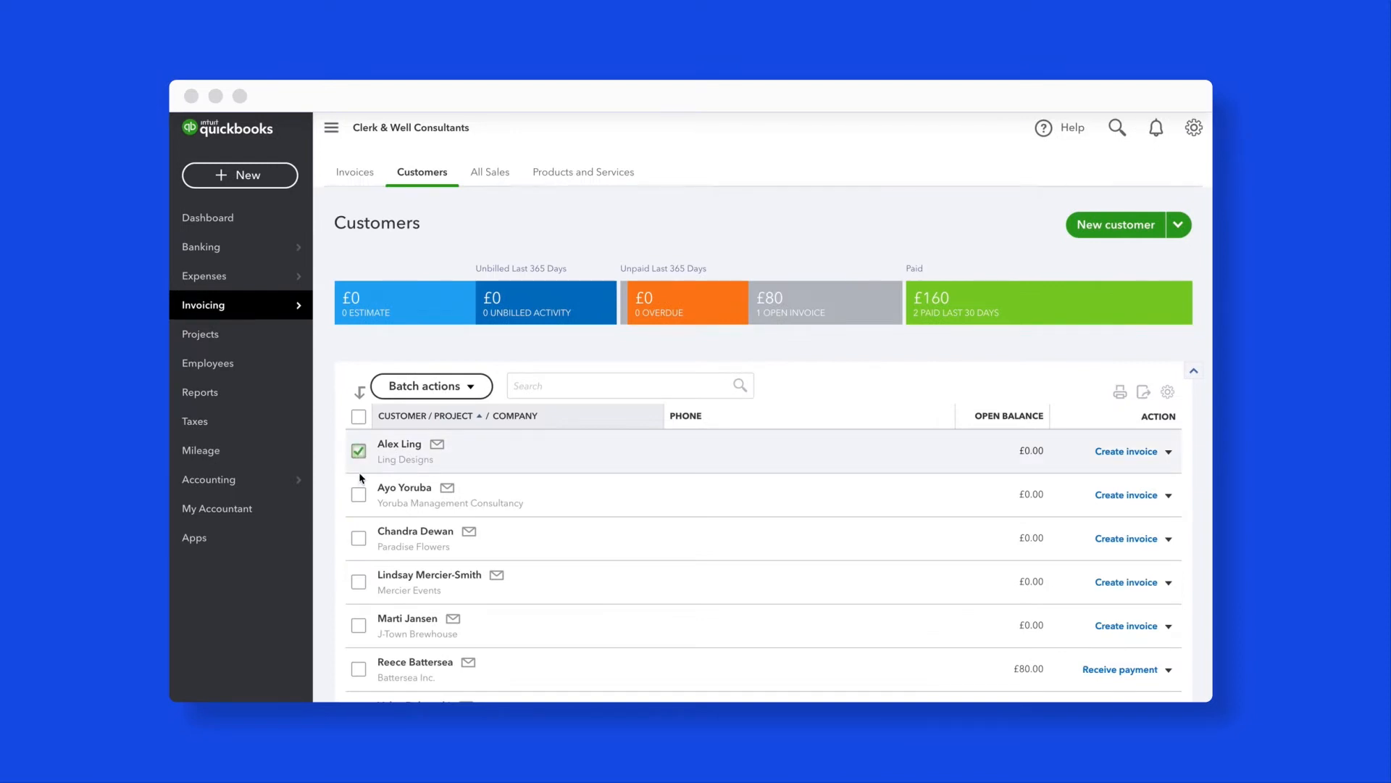
left_click(430, 386)
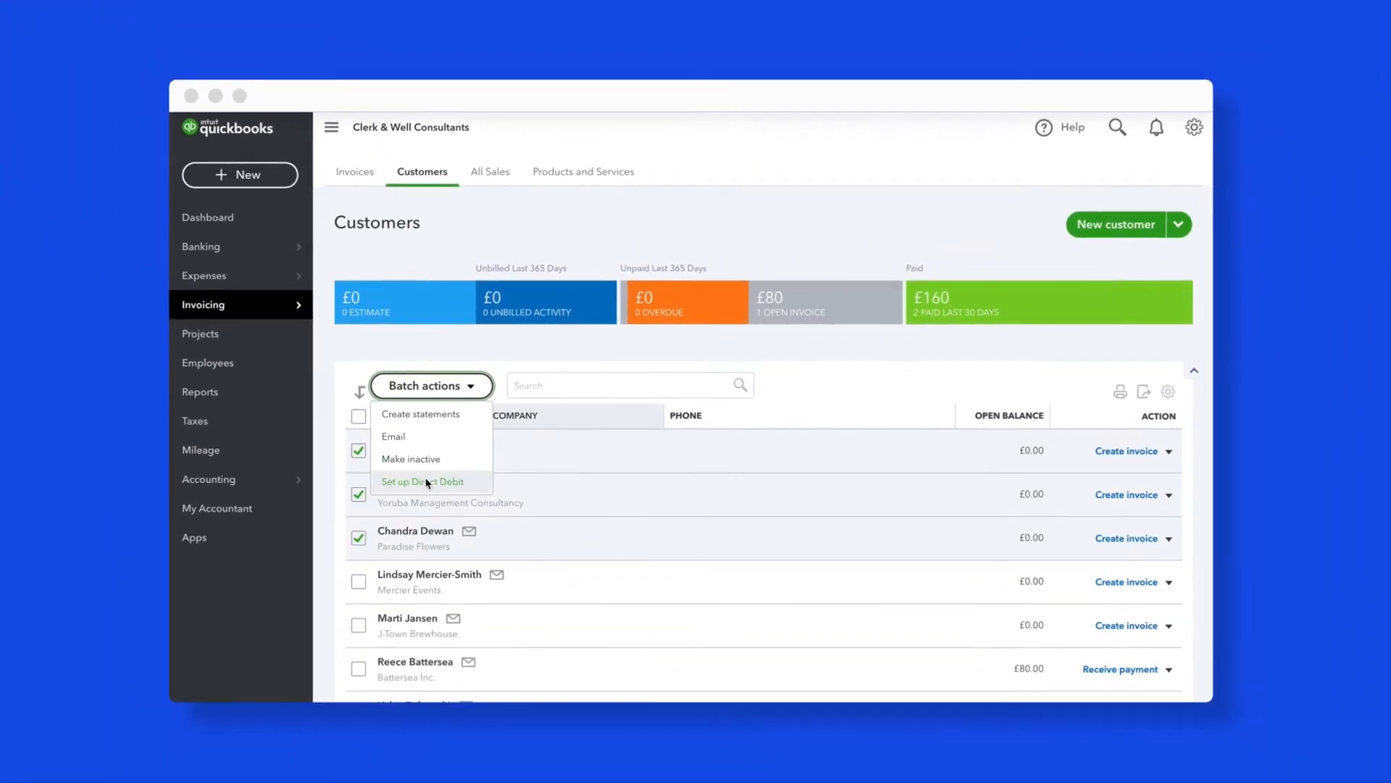
left_click(423, 481)
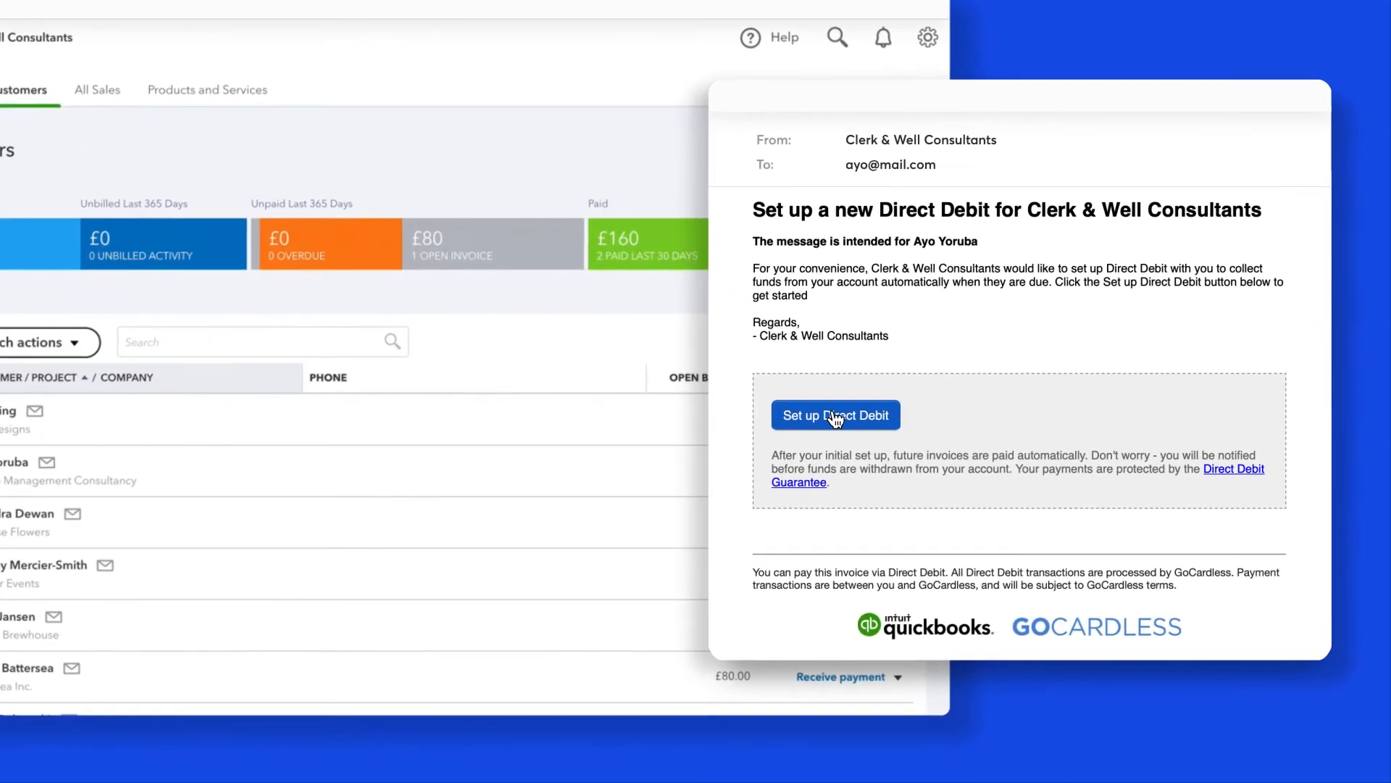
Step: Complete Ayo Yoruba's GoCardless setup with sort code 20-0000, account 55779911, post code SE1, and confirm
left_click(835, 414)
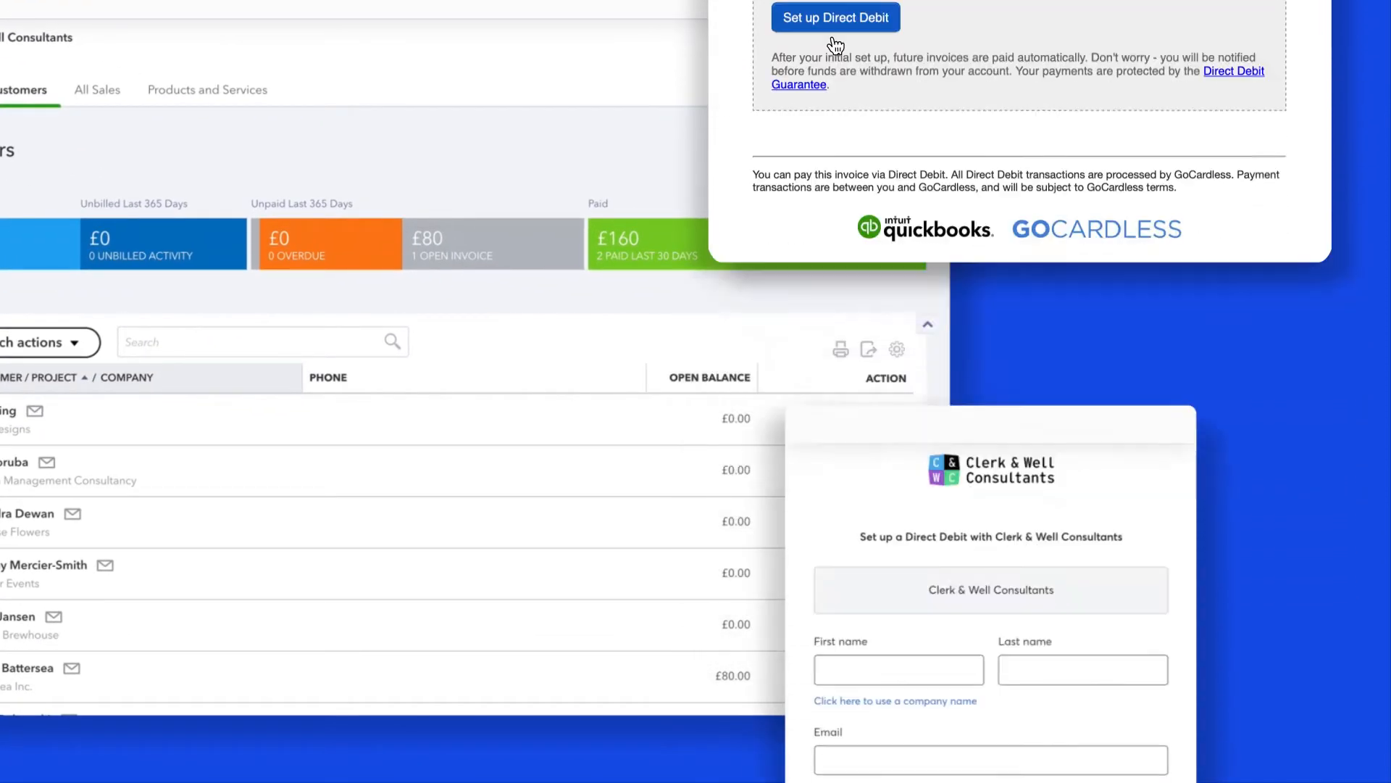
type("Yoruba")
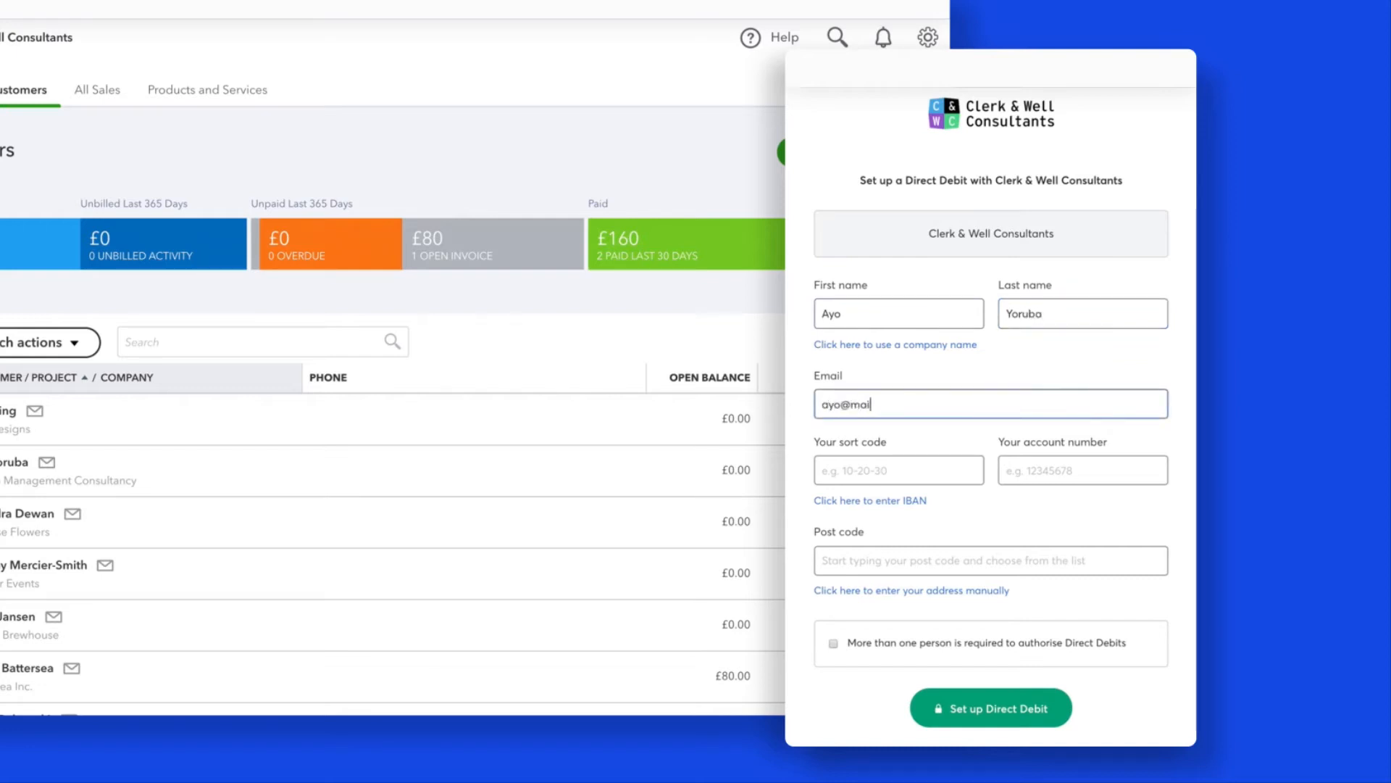
type("20")
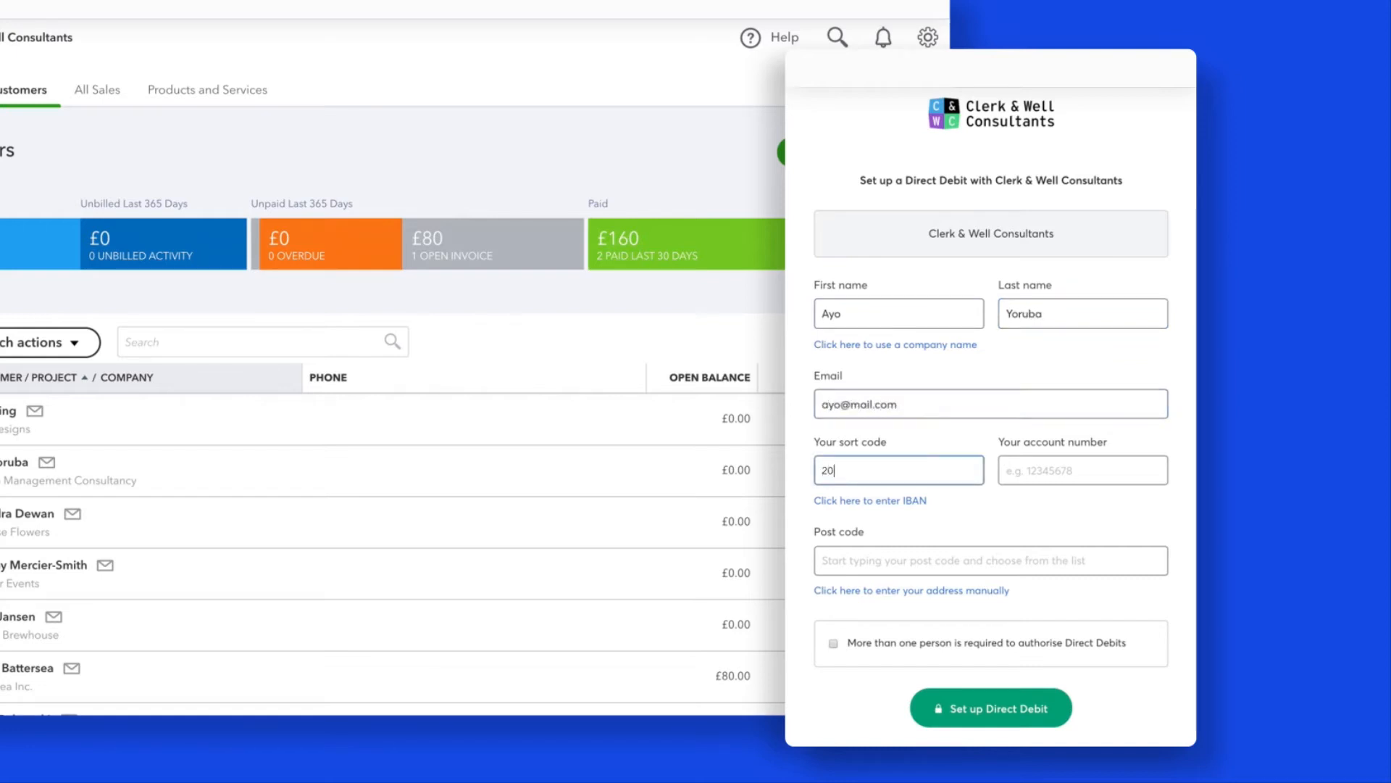
type("0000")
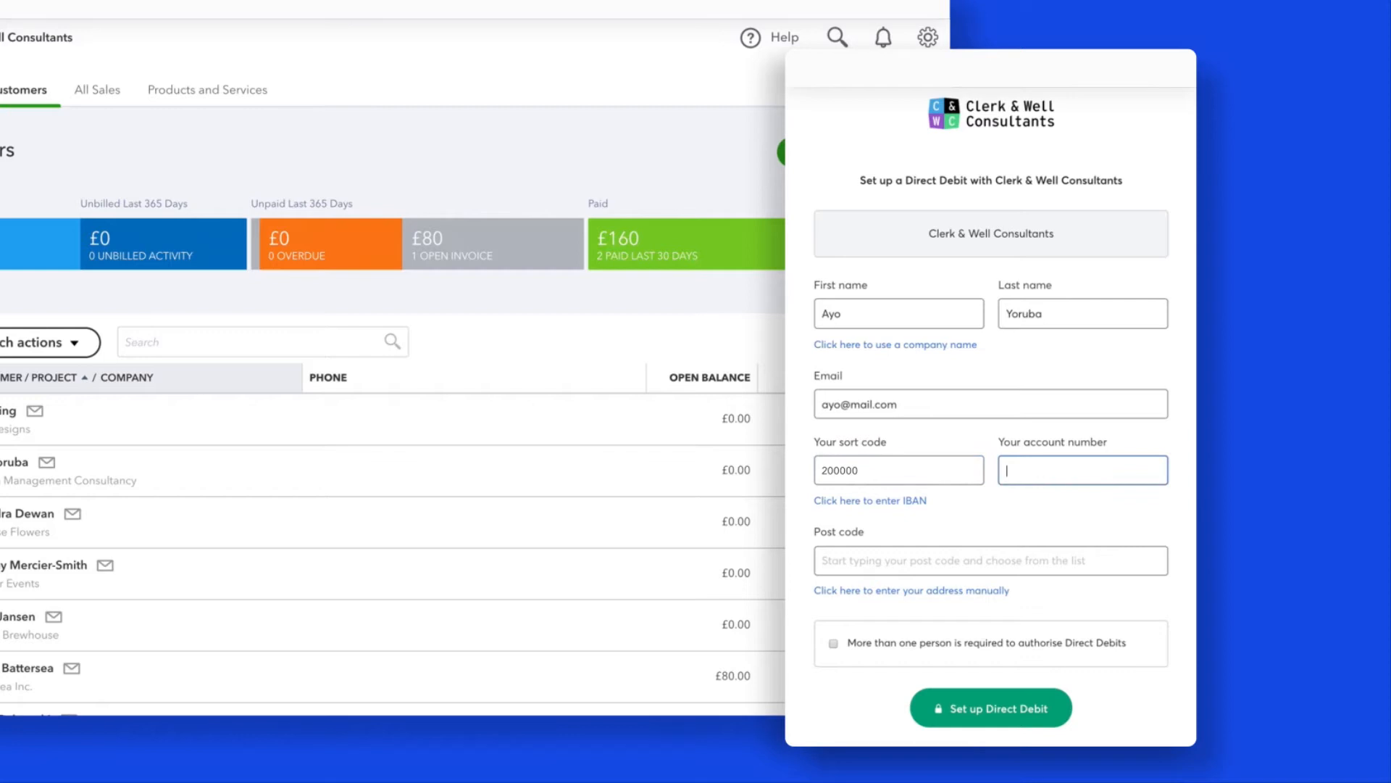
type("55779911")
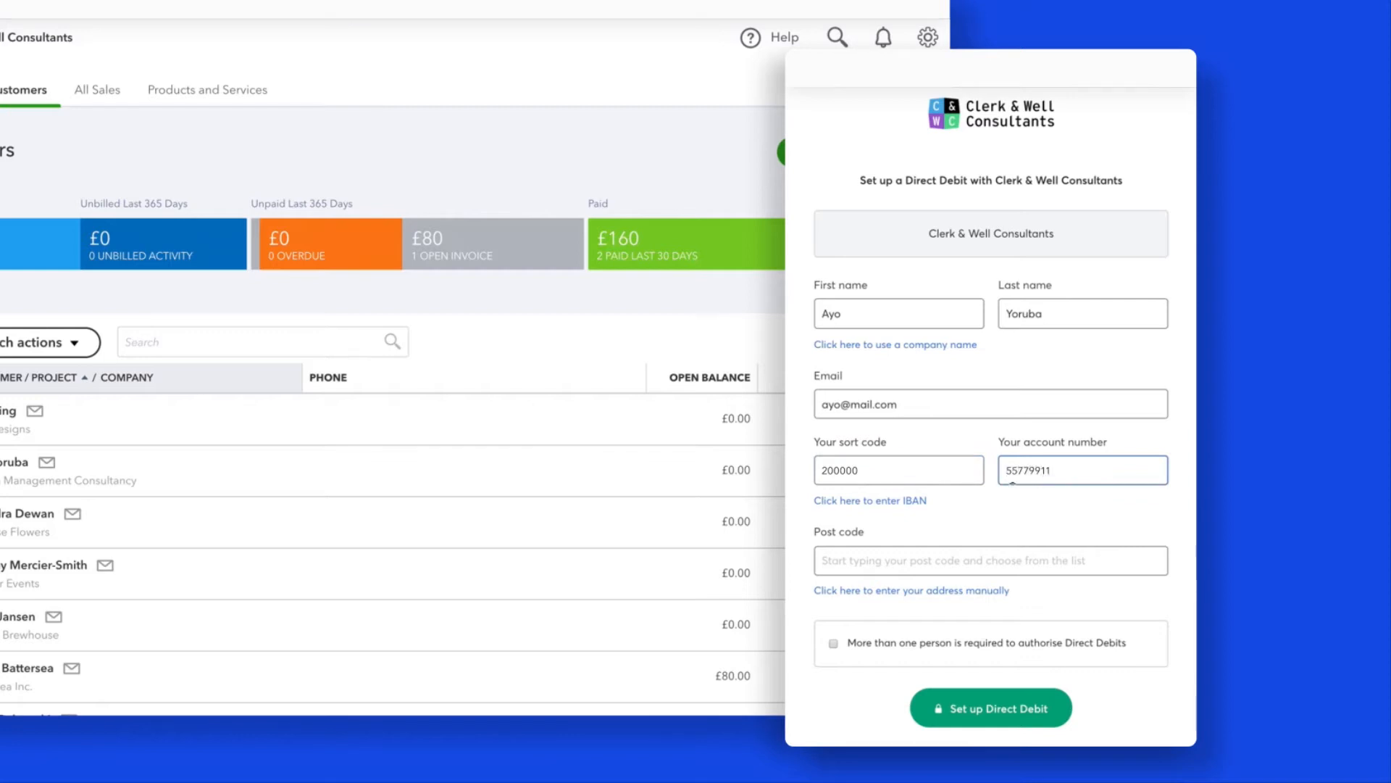
type("SE1")
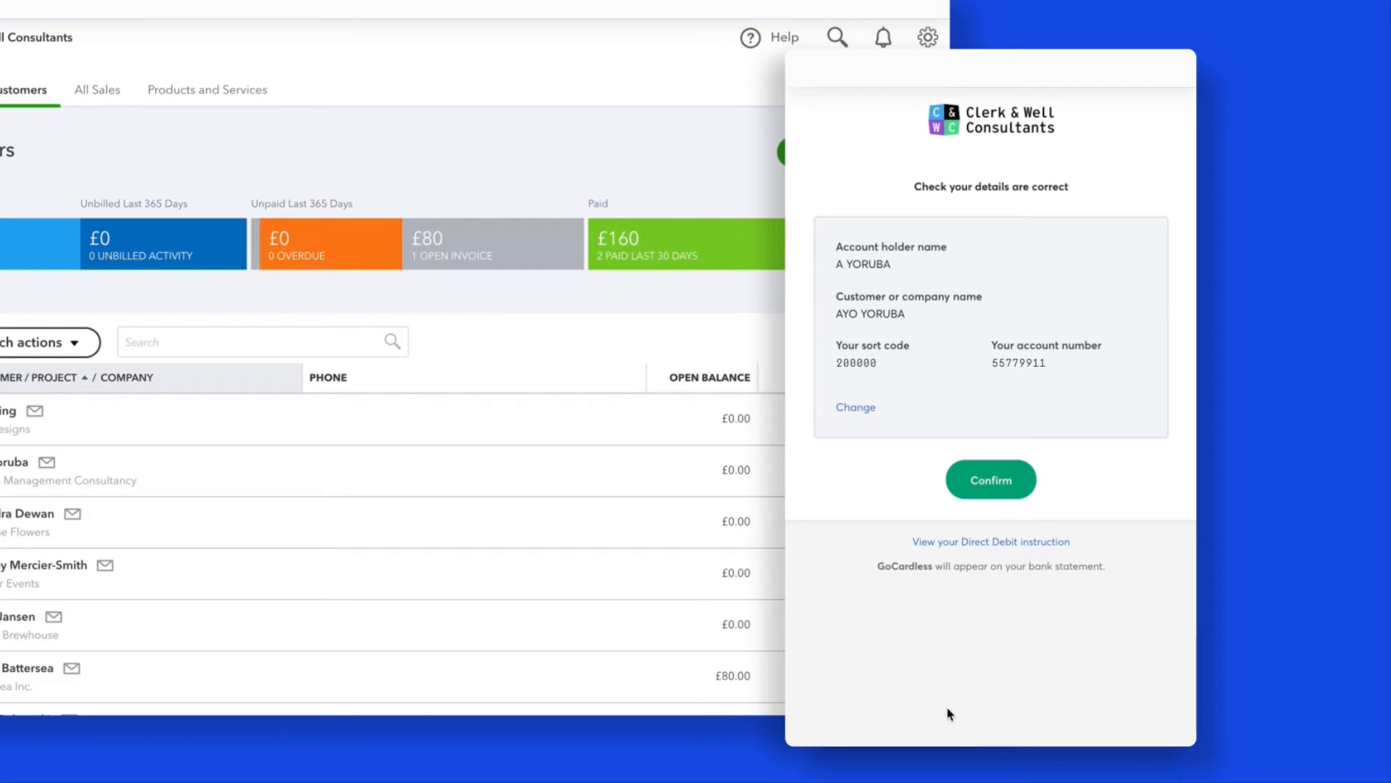
left_click(990, 480)
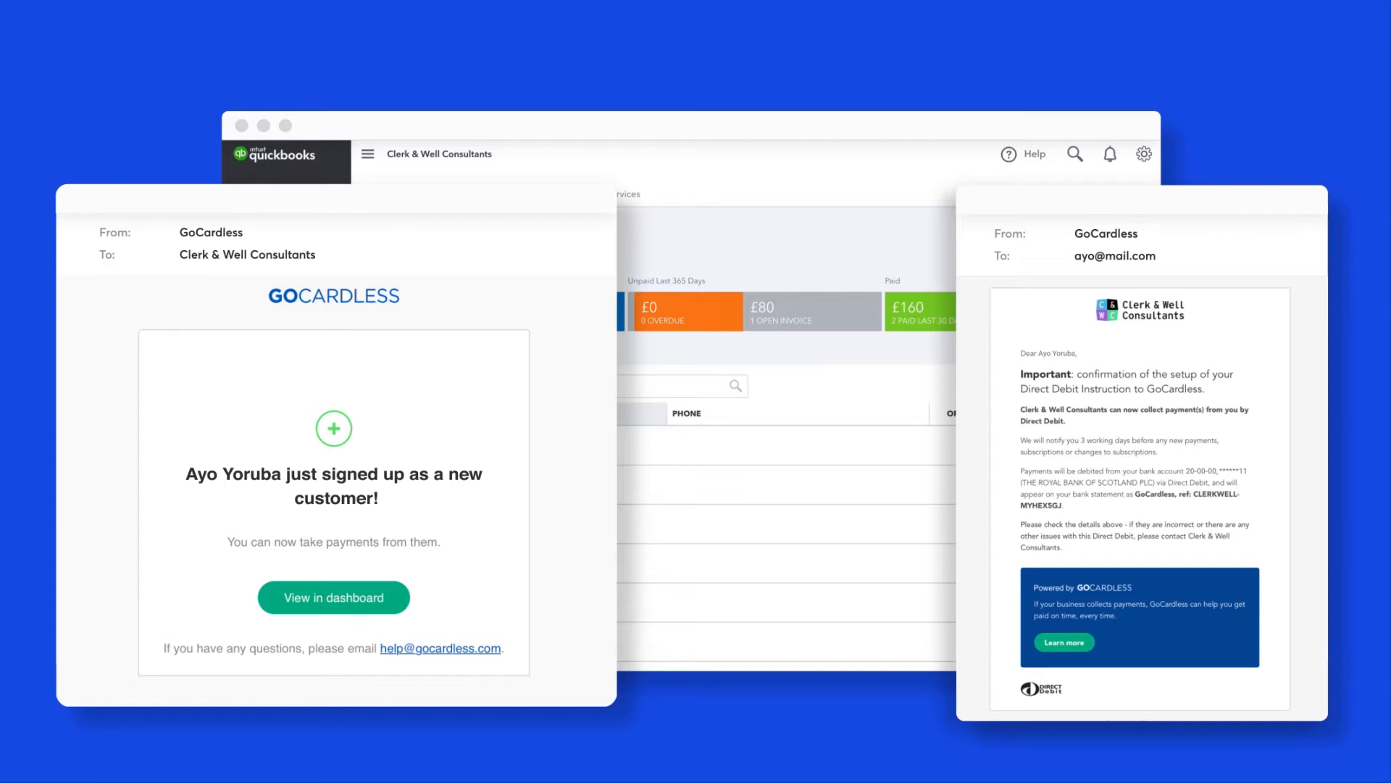
Step: Return to the Customers page and bring up the company settings and tools options
left_click(333, 595)
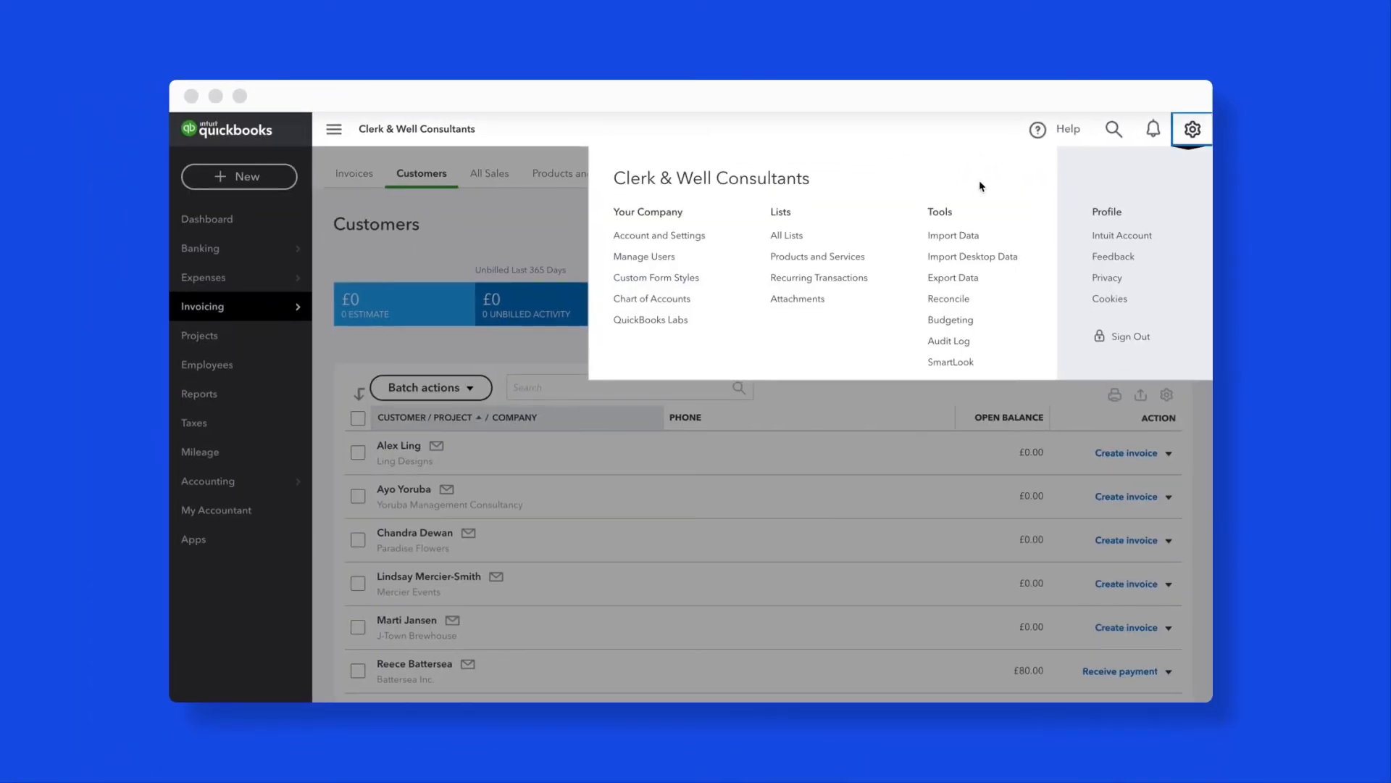
left_click(786, 235)
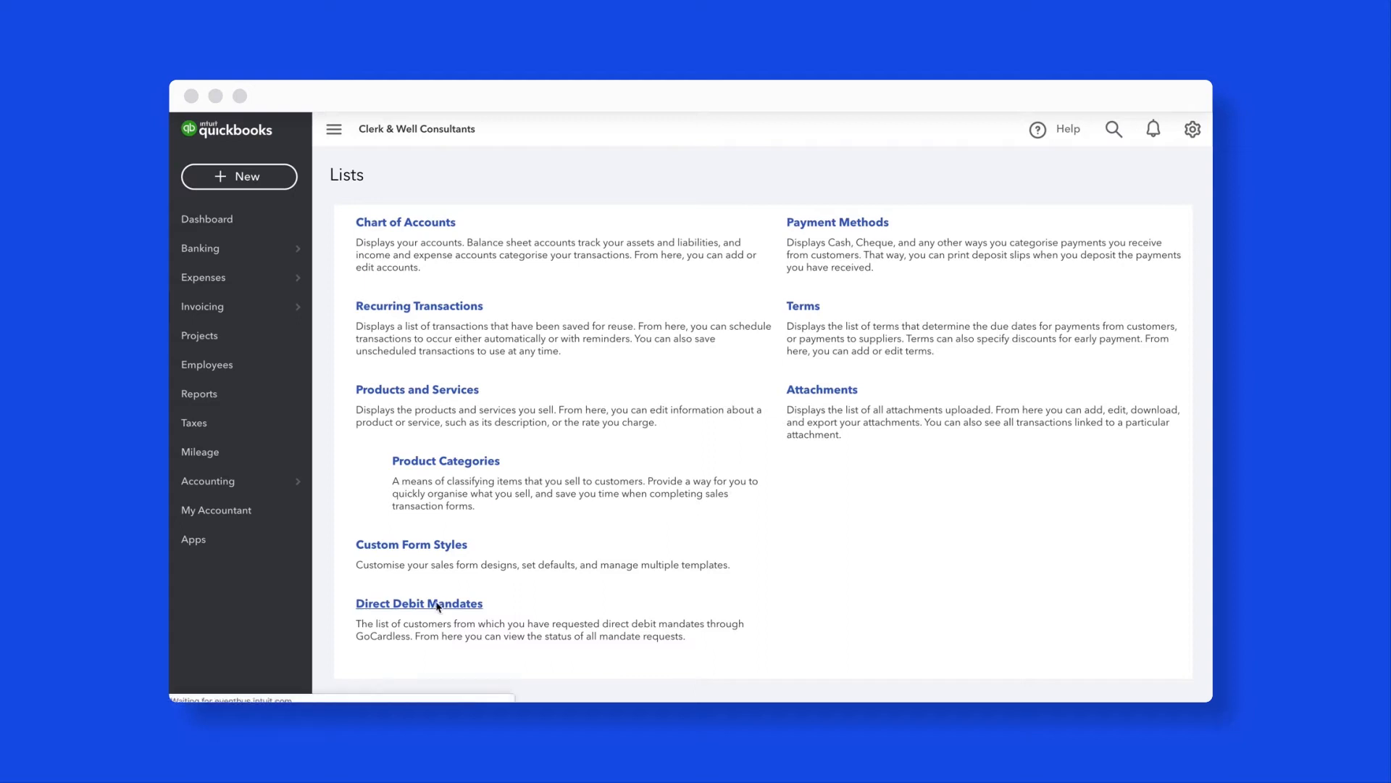
left_click(419, 603)
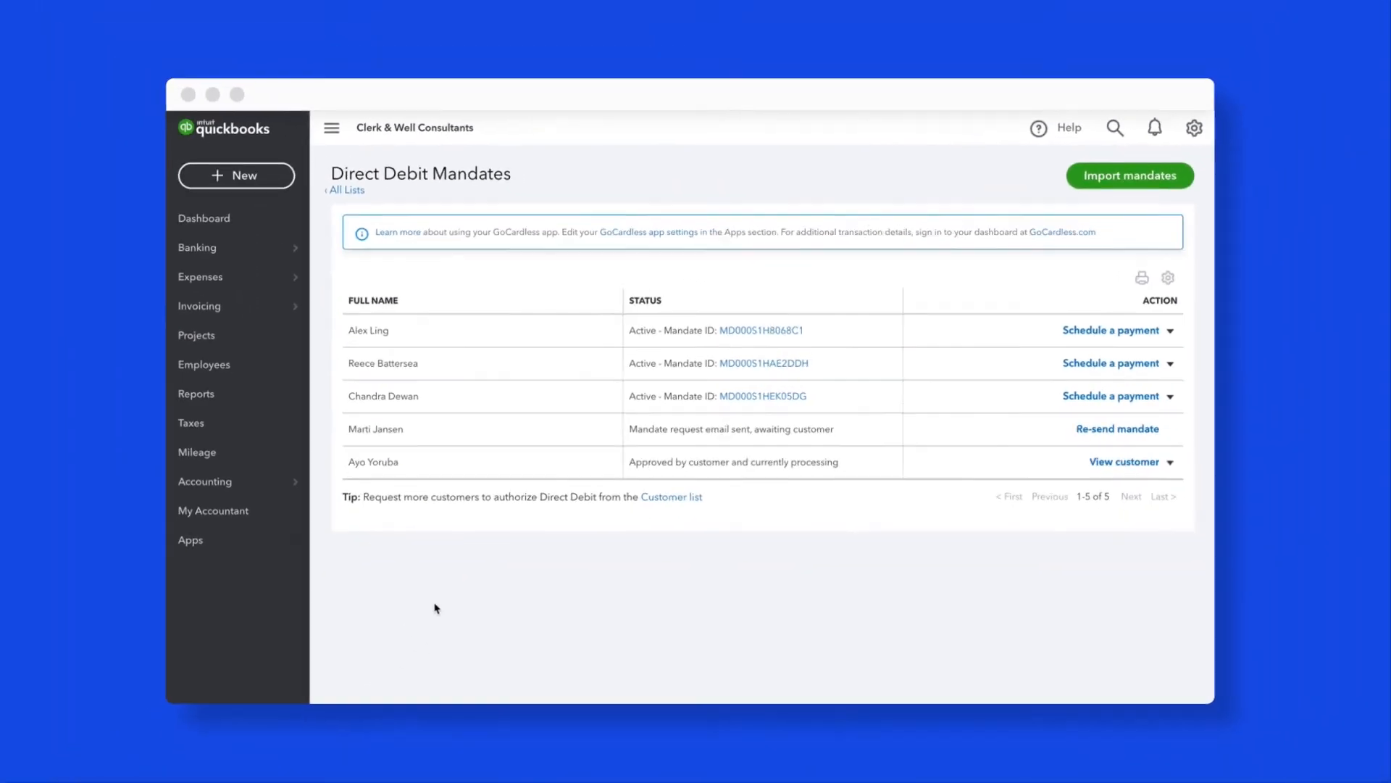
left_click(202, 219)
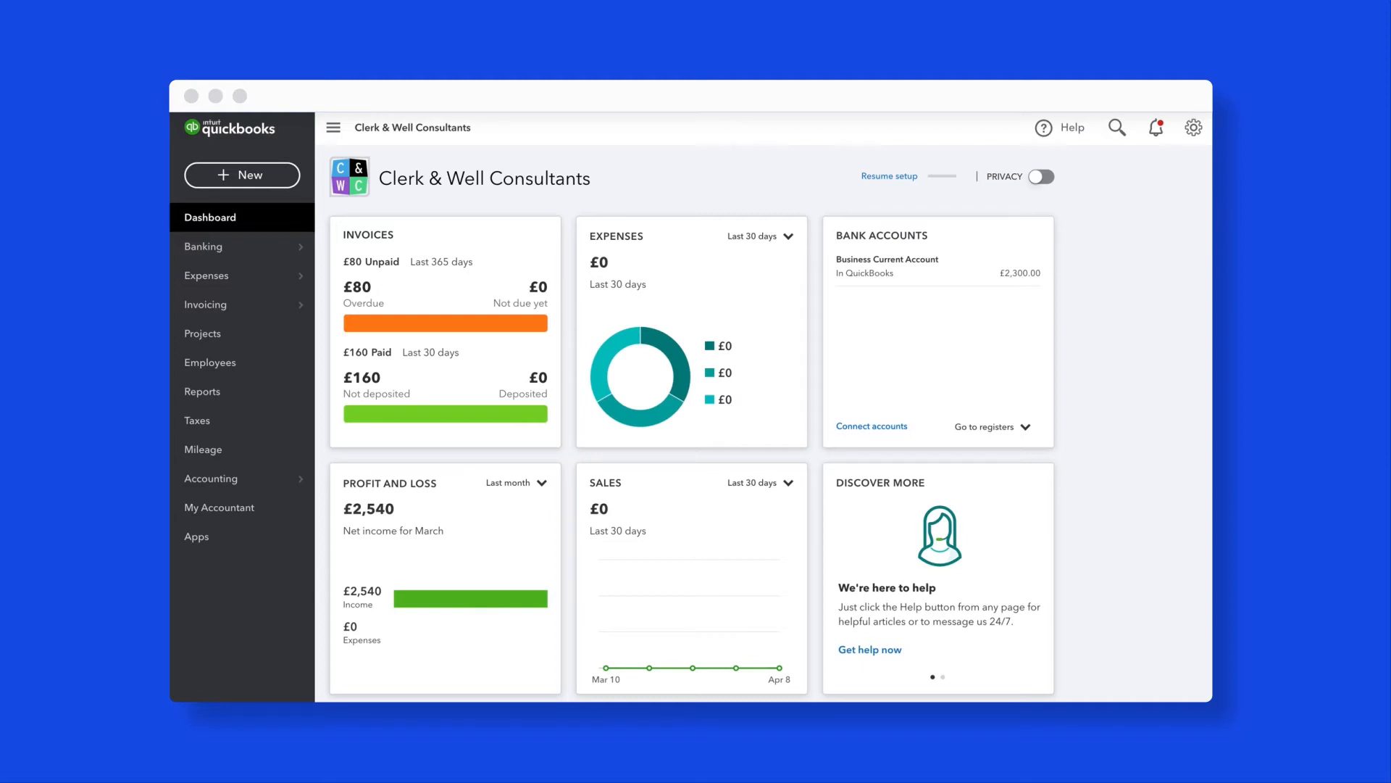
Step: Start a new invoice from the Invoices list under Invoicing
left_click(204, 305)
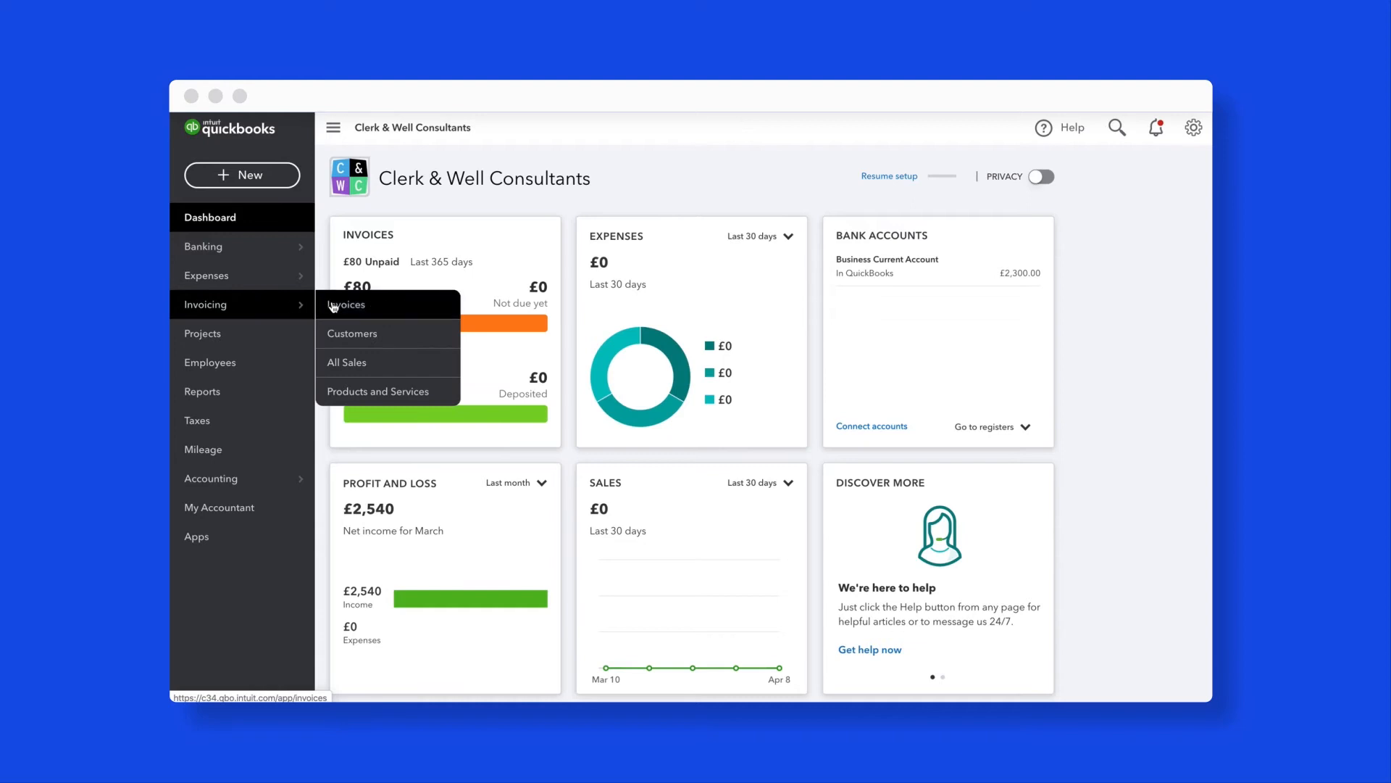
left_click(348, 305)
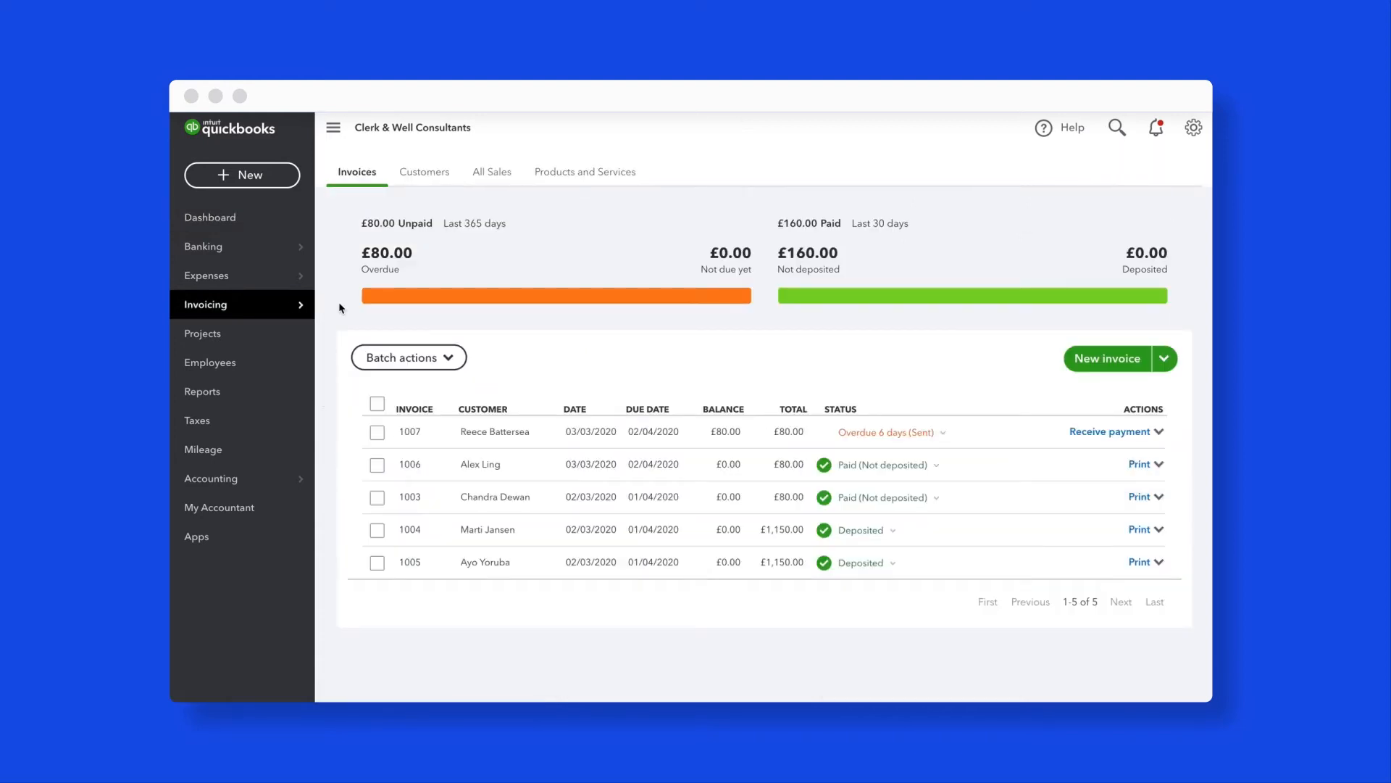
mouse_move(361, 307)
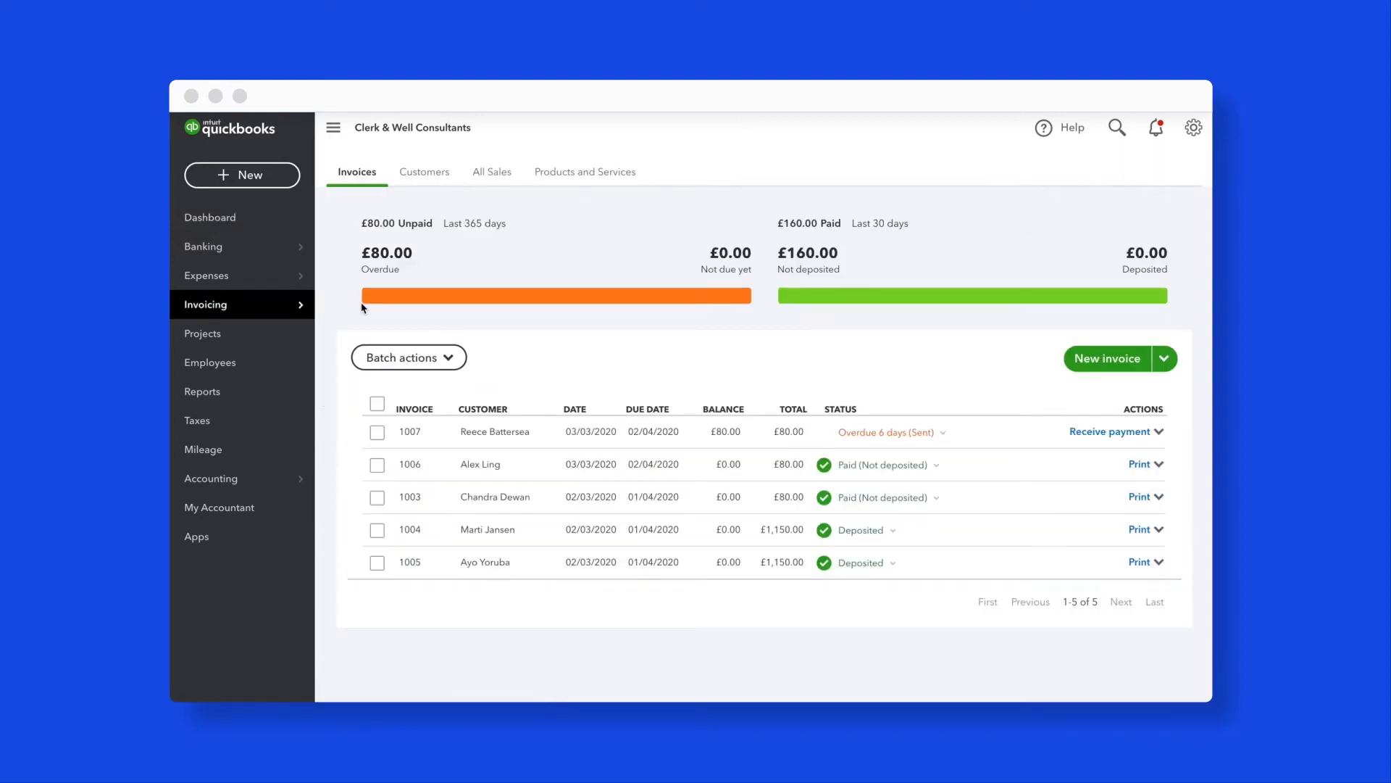
left_click(1106, 358)
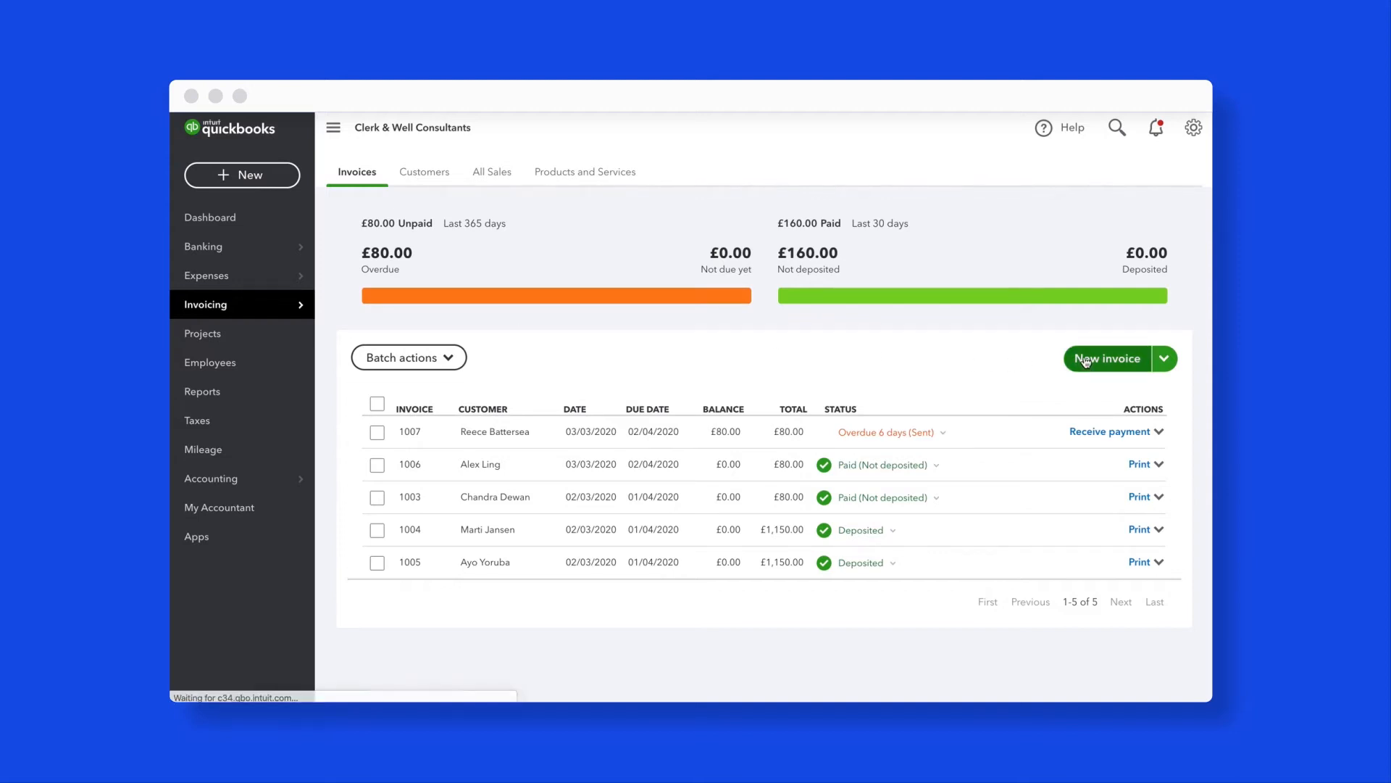
left_click(1106, 357)
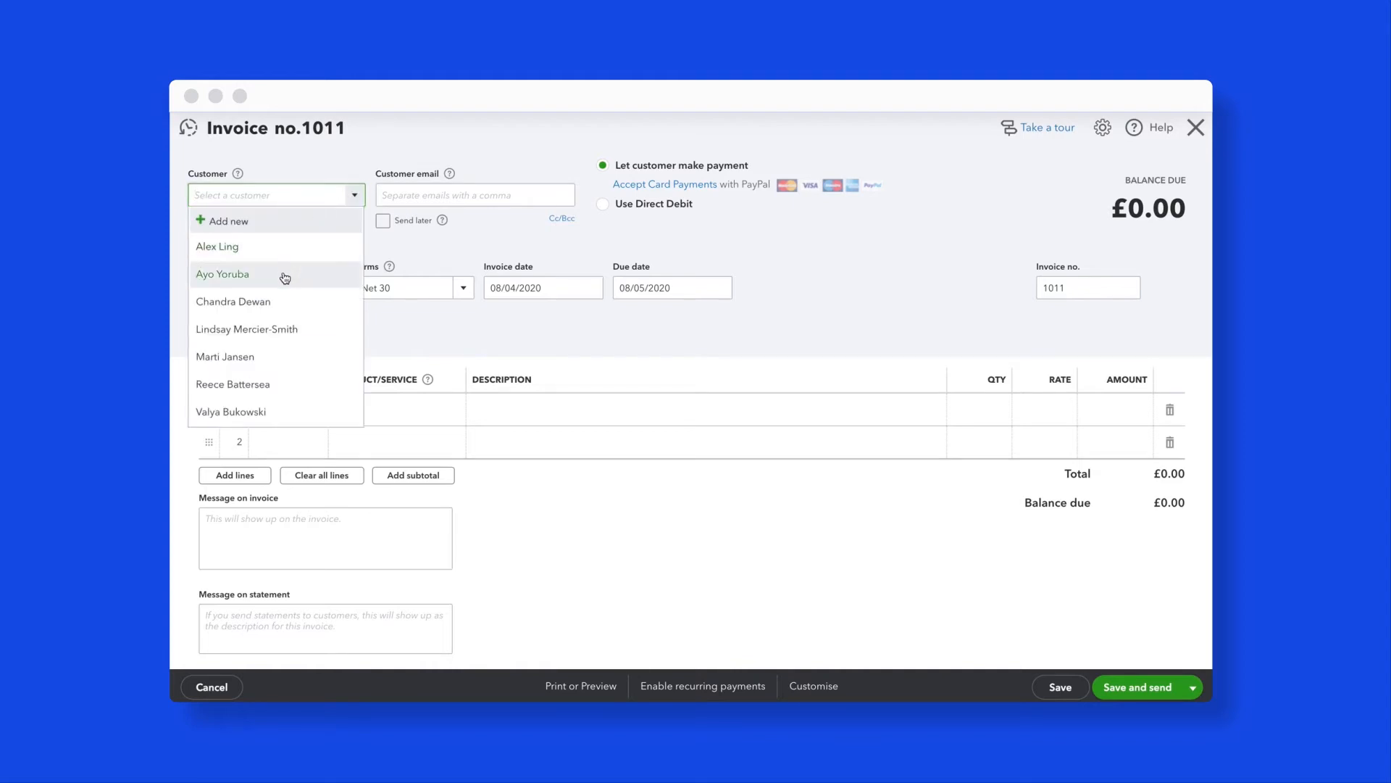
left_click(222, 274)
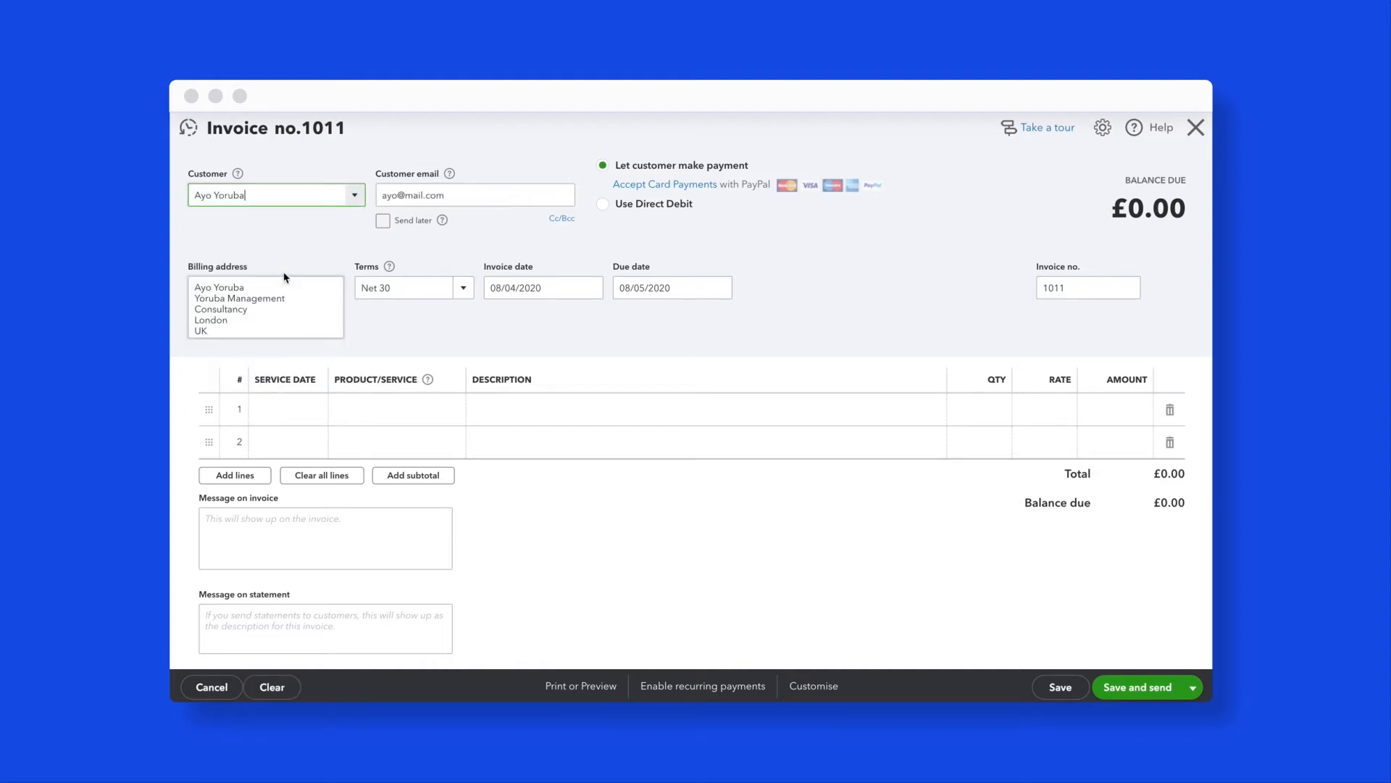
left_click(603, 203)
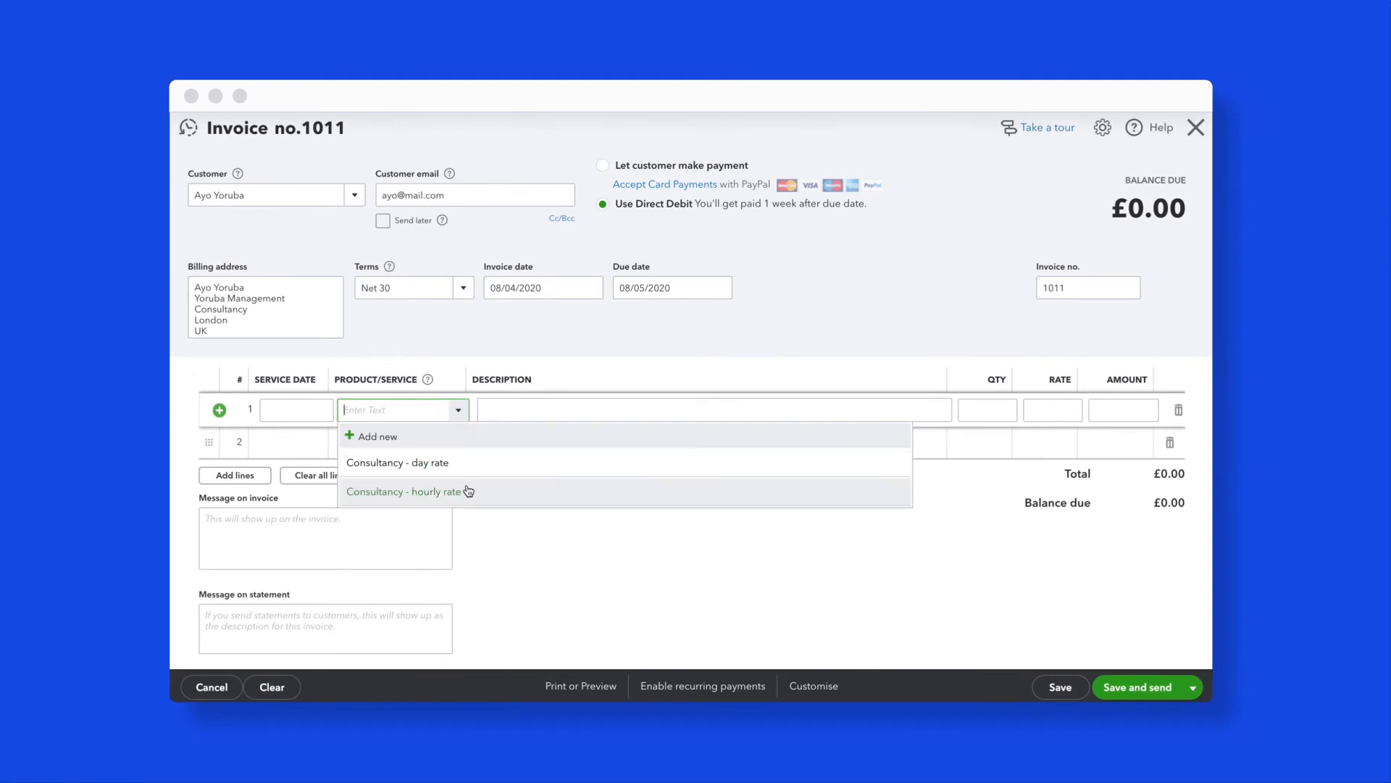
left_click(404, 492)
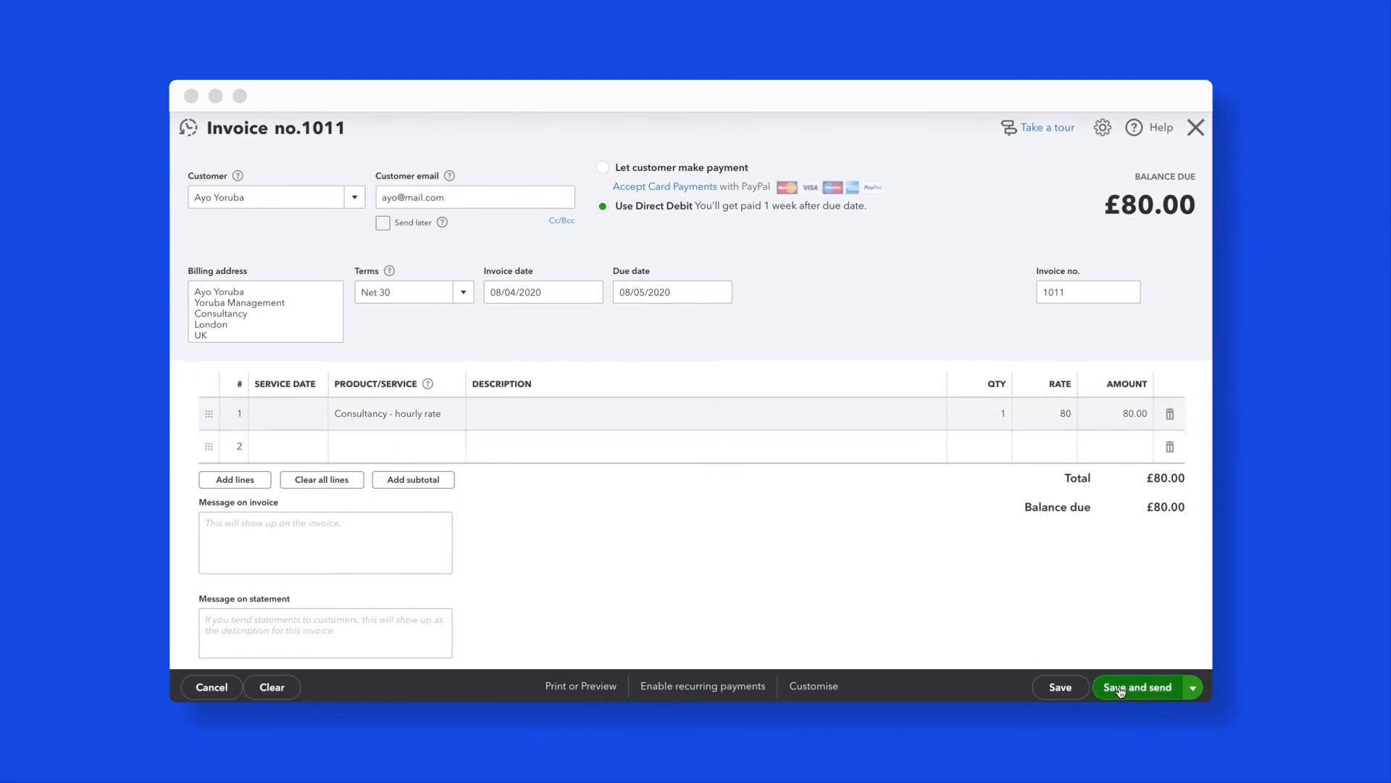
left_click(1140, 687)
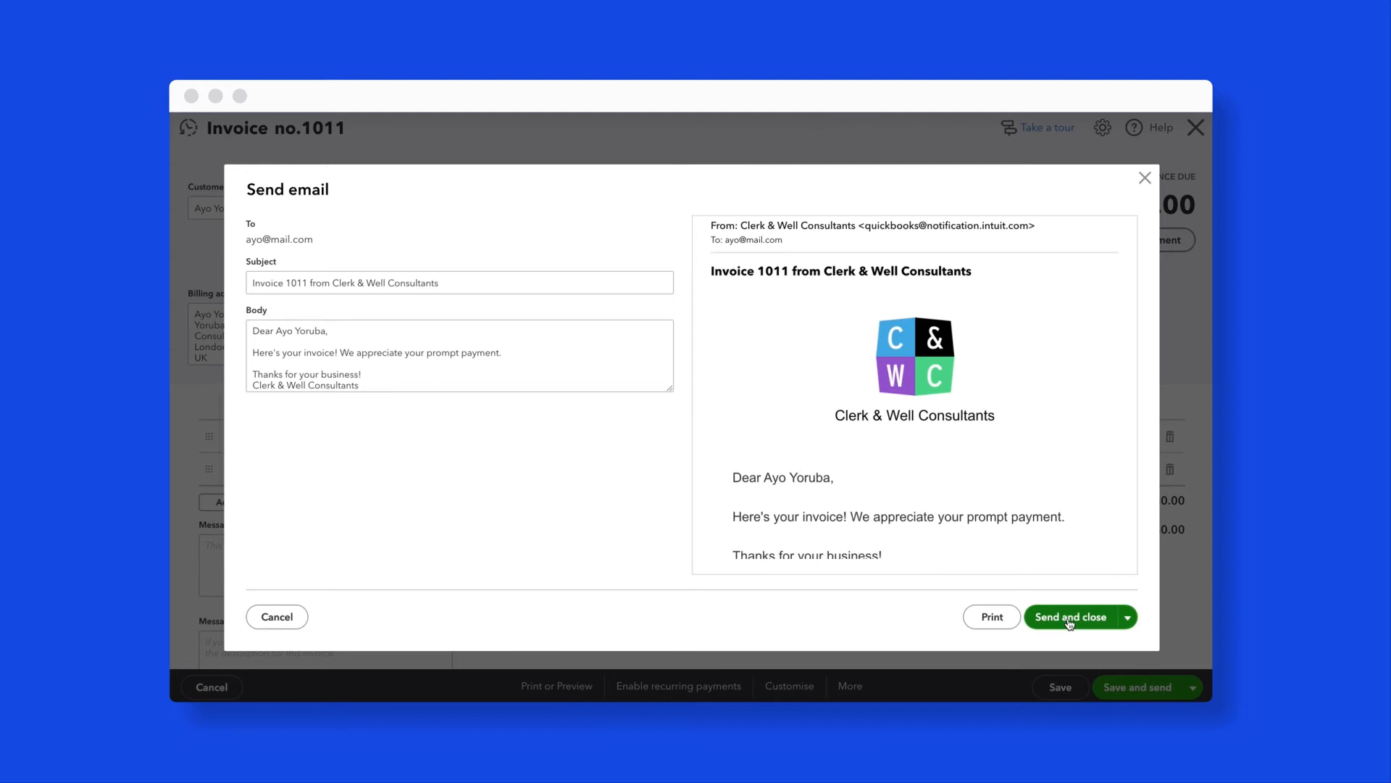
left_click(1073, 618)
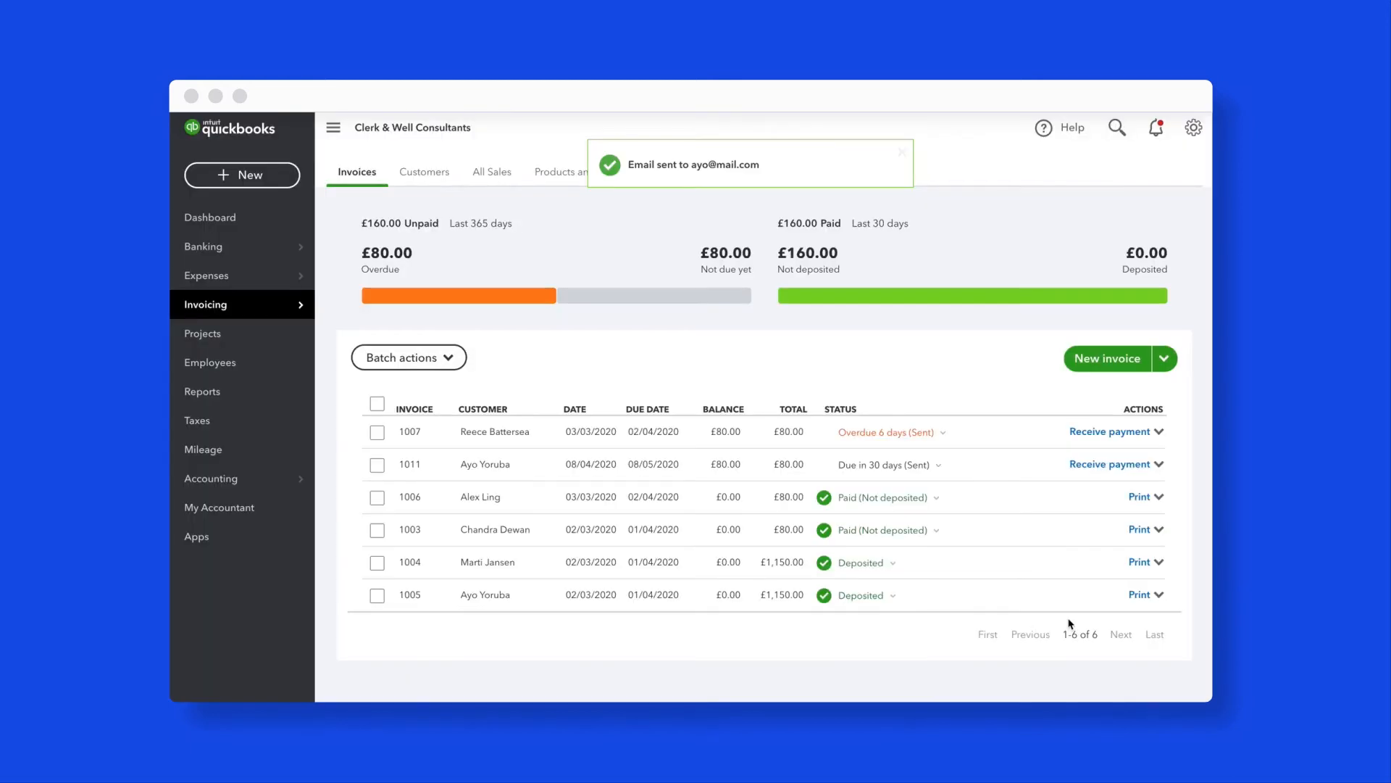
left_click(901, 151)
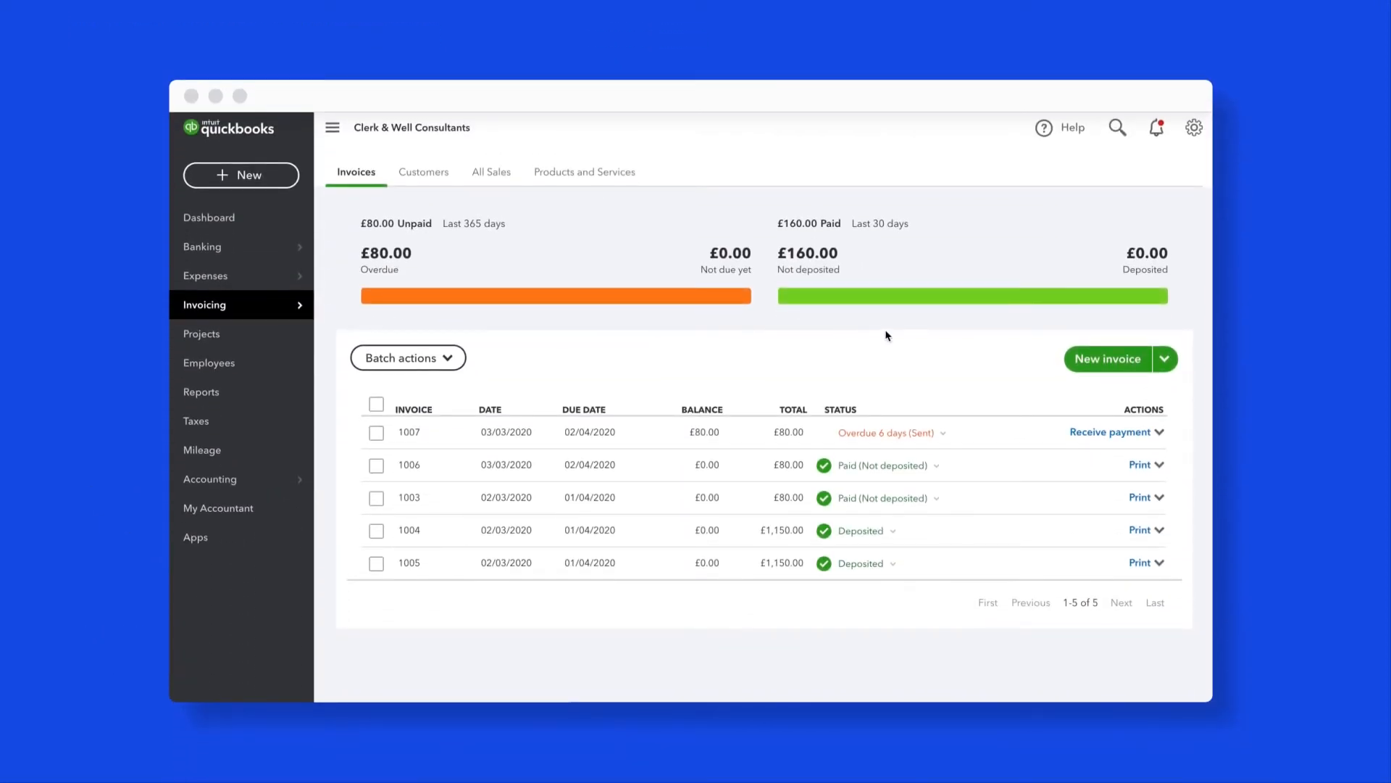
mouse_move(1091, 358)
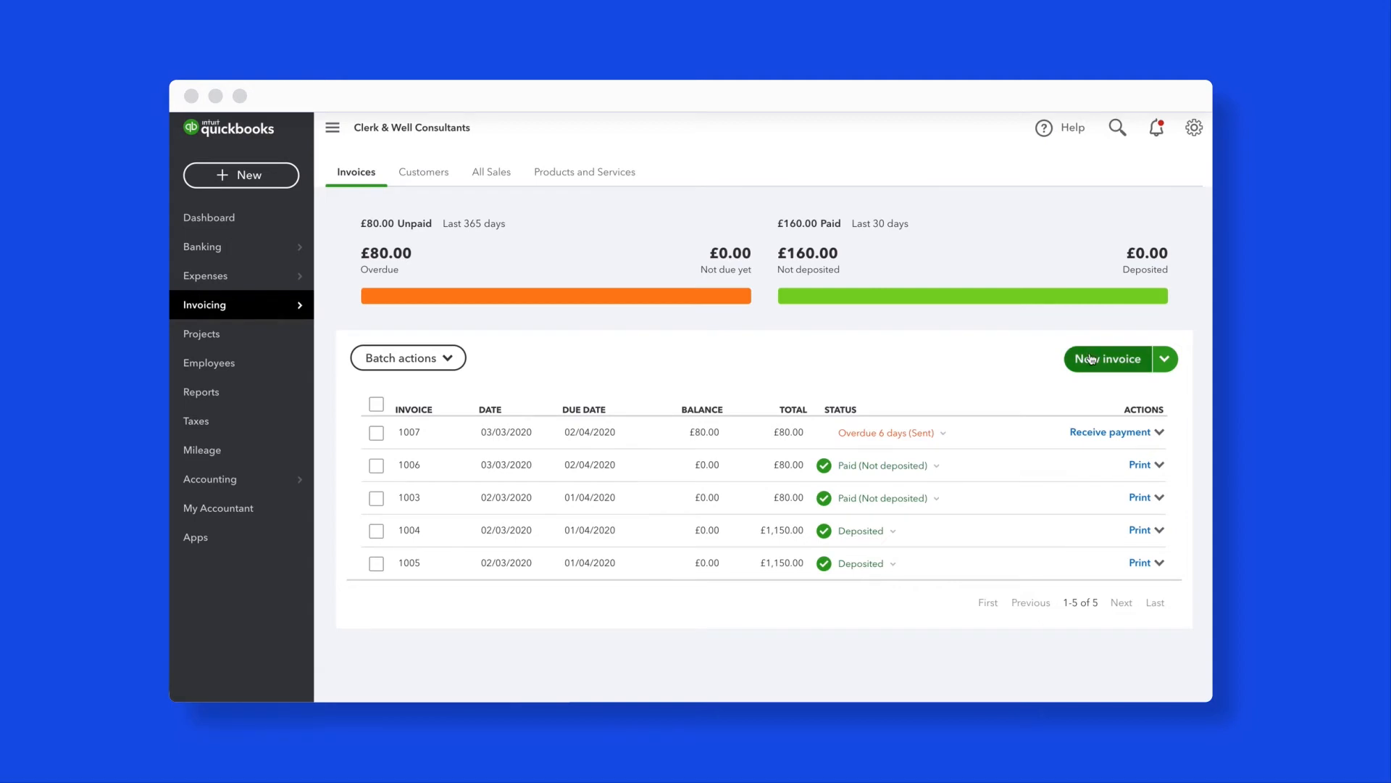
left_click(1106, 358)
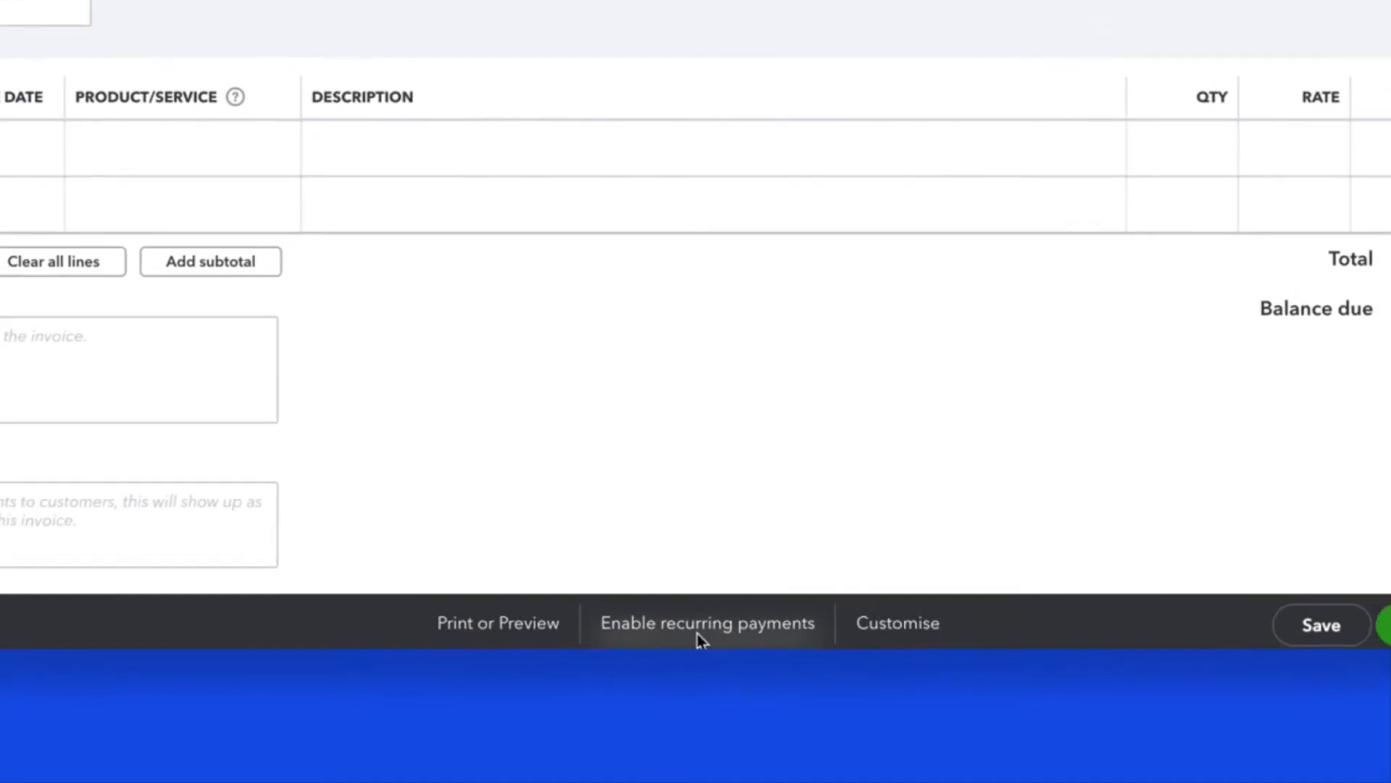
left_click(705, 621)
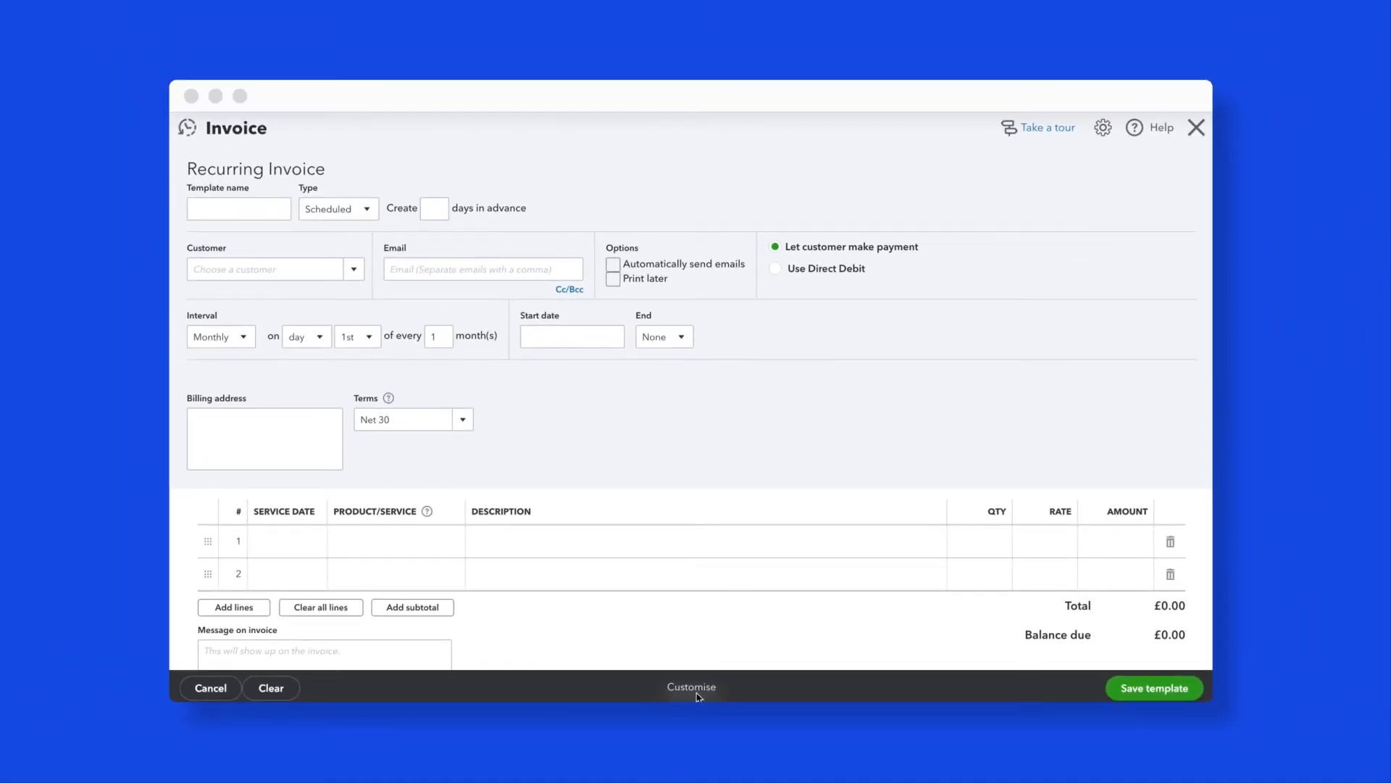
left_click(353, 269)
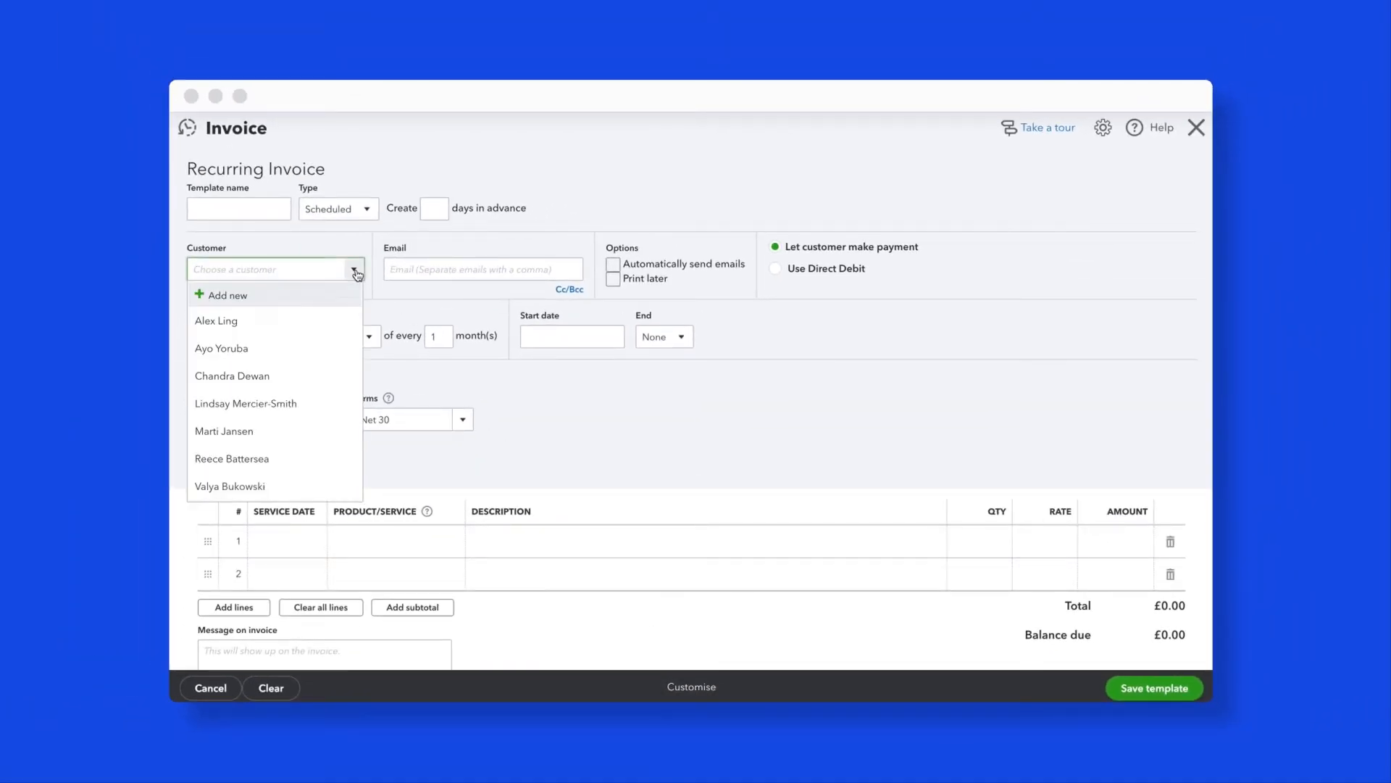
left_click(222, 348)
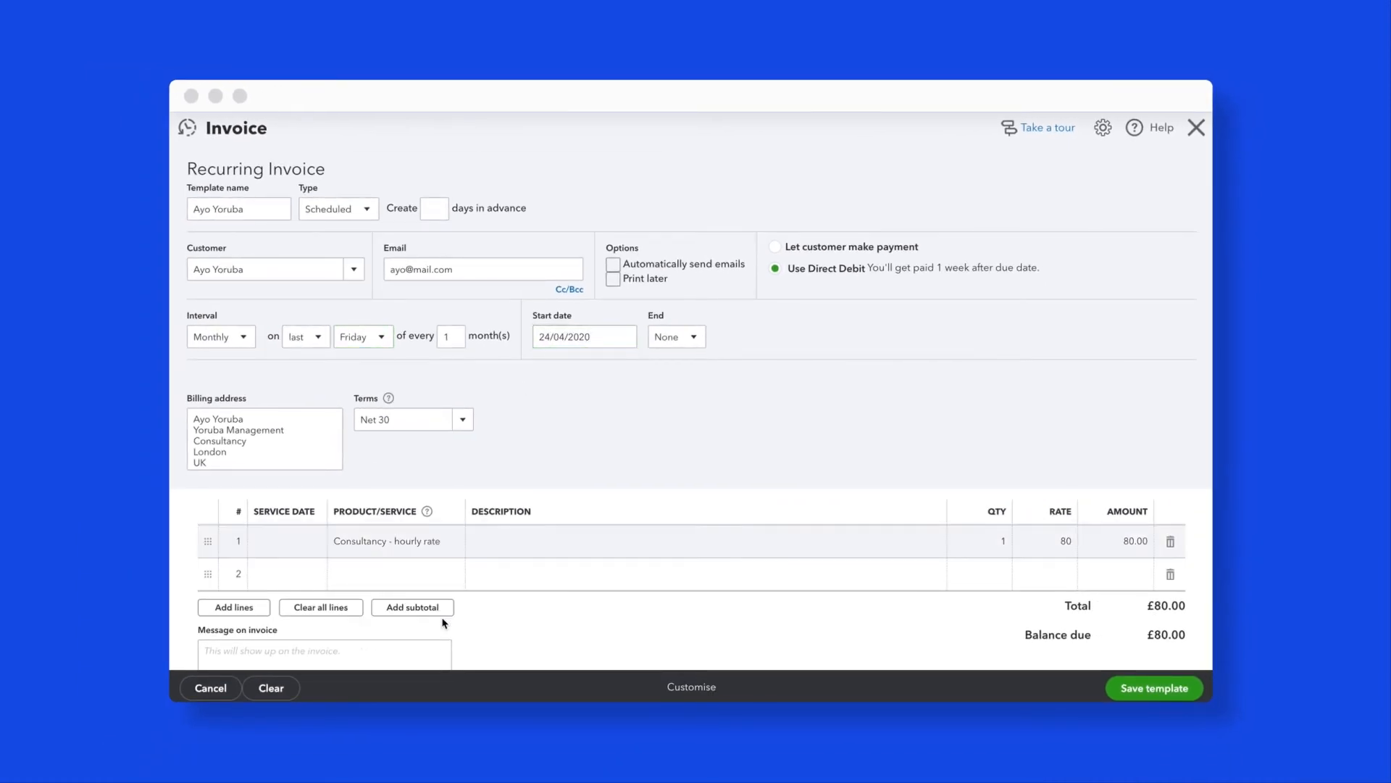
left_click(1153, 687)
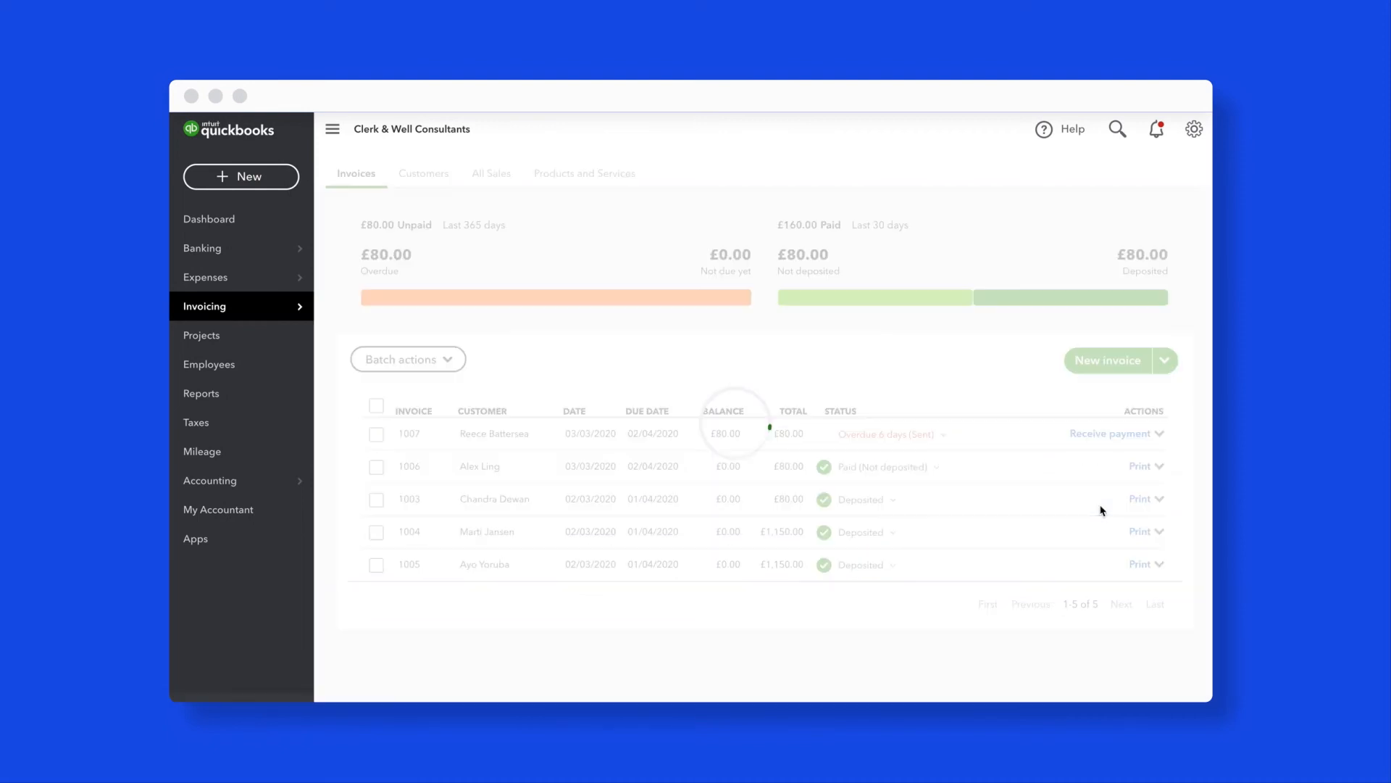
Step: Move the due date of overdue invoice 1007 later so it is no longer overdue
left_click(410, 433)
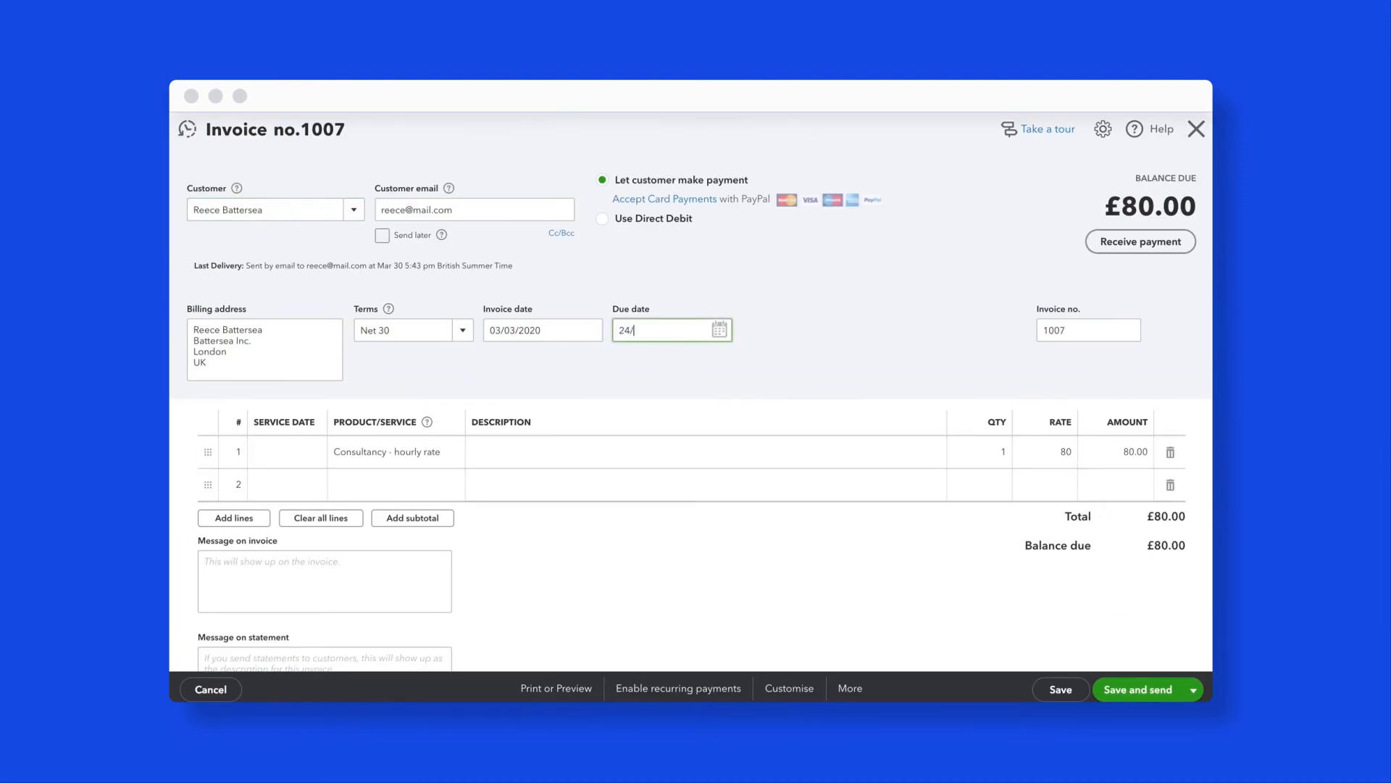
left_click(1139, 689)
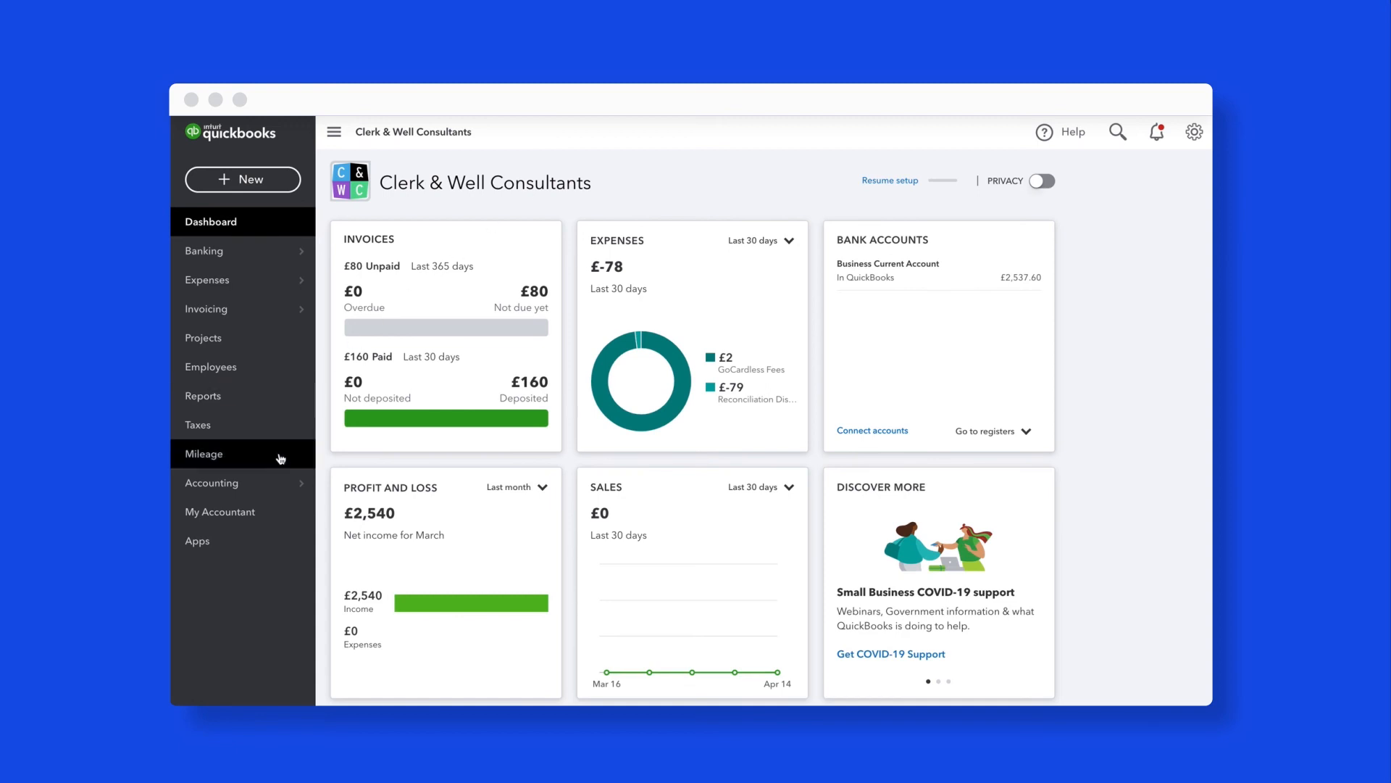
Step: Show the Chart of Accounts with Business Current Account at 2,537.60 and Debtors at 80.00
left_click(212, 483)
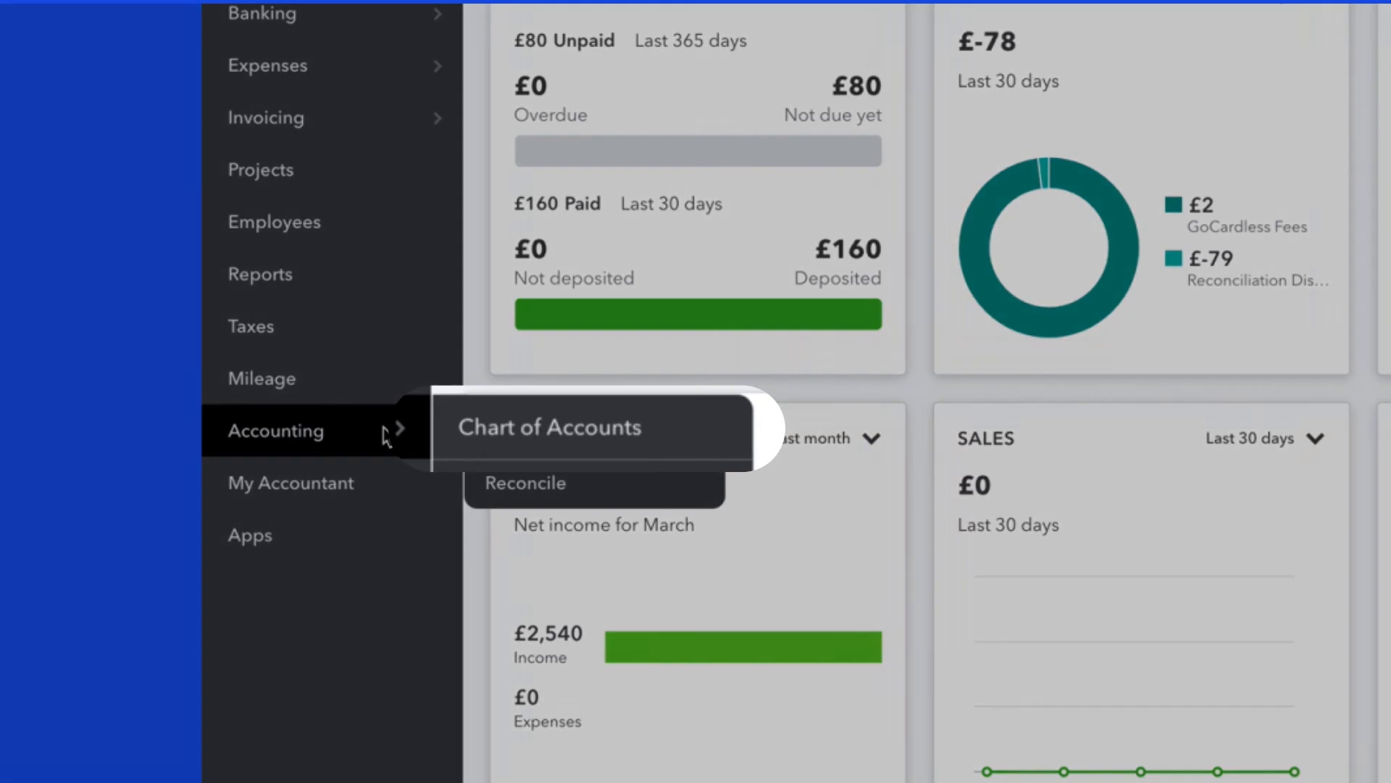
left_click(549, 428)
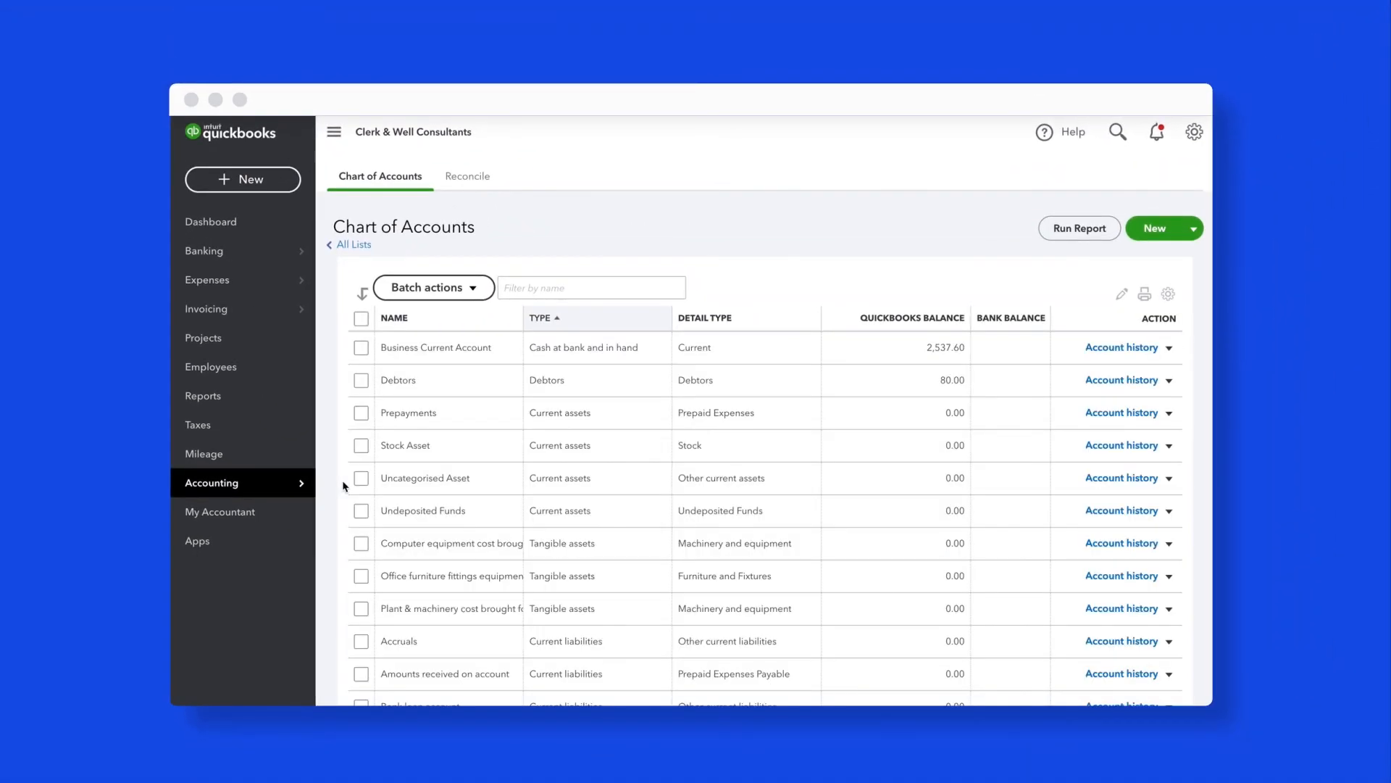
mouse_move(715, 399)
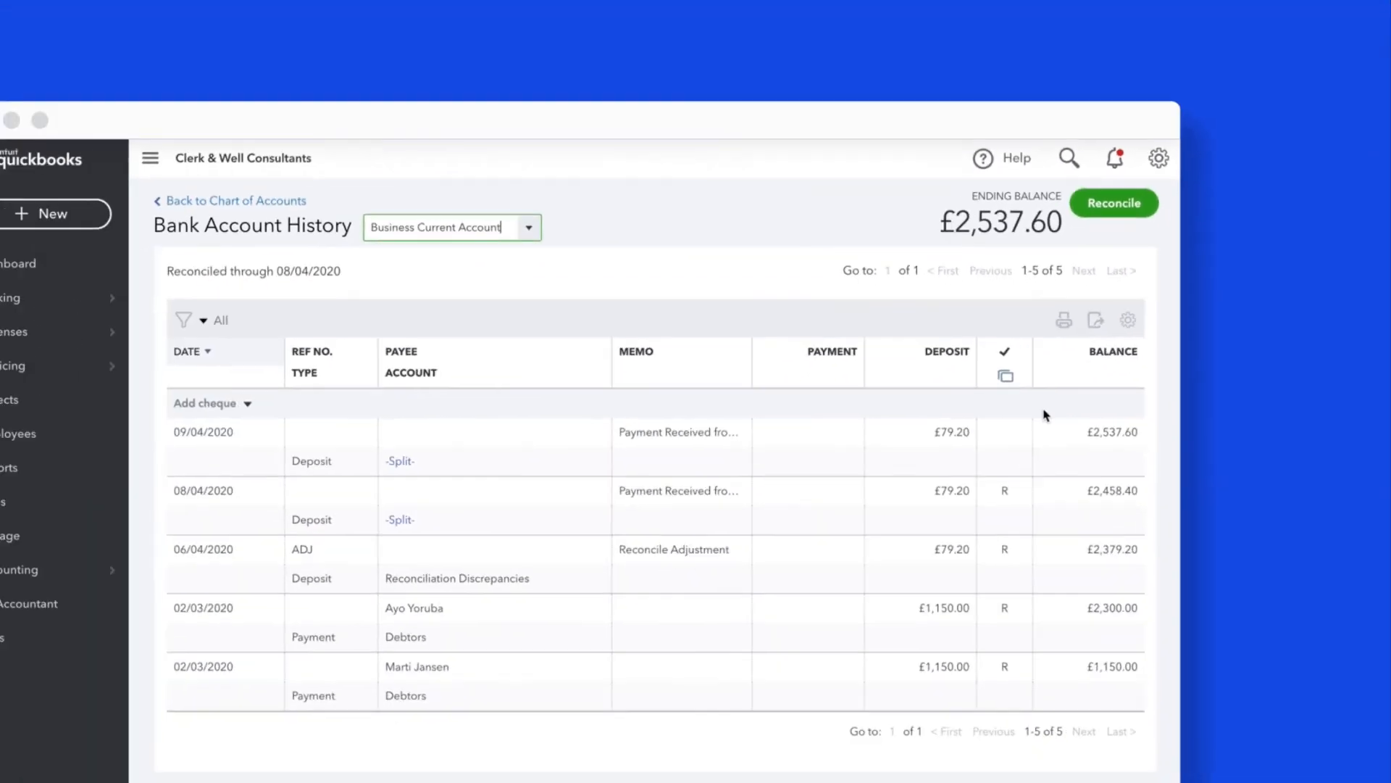
Step: Reconcile the Business Current Account to £2,537.60 with the £79.20 GoCardless deposit, £0.00 difference
left_click(1113, 202)
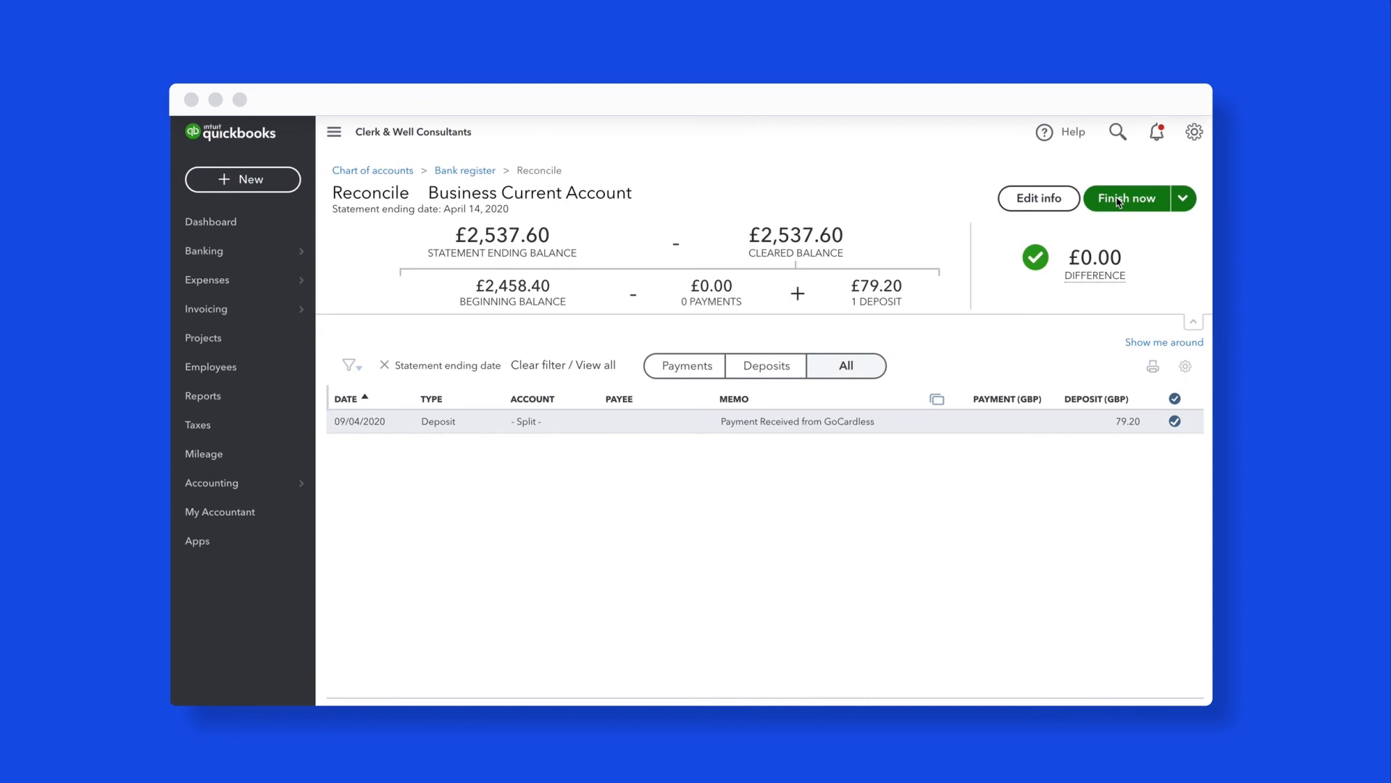
left_click(1126, 198)
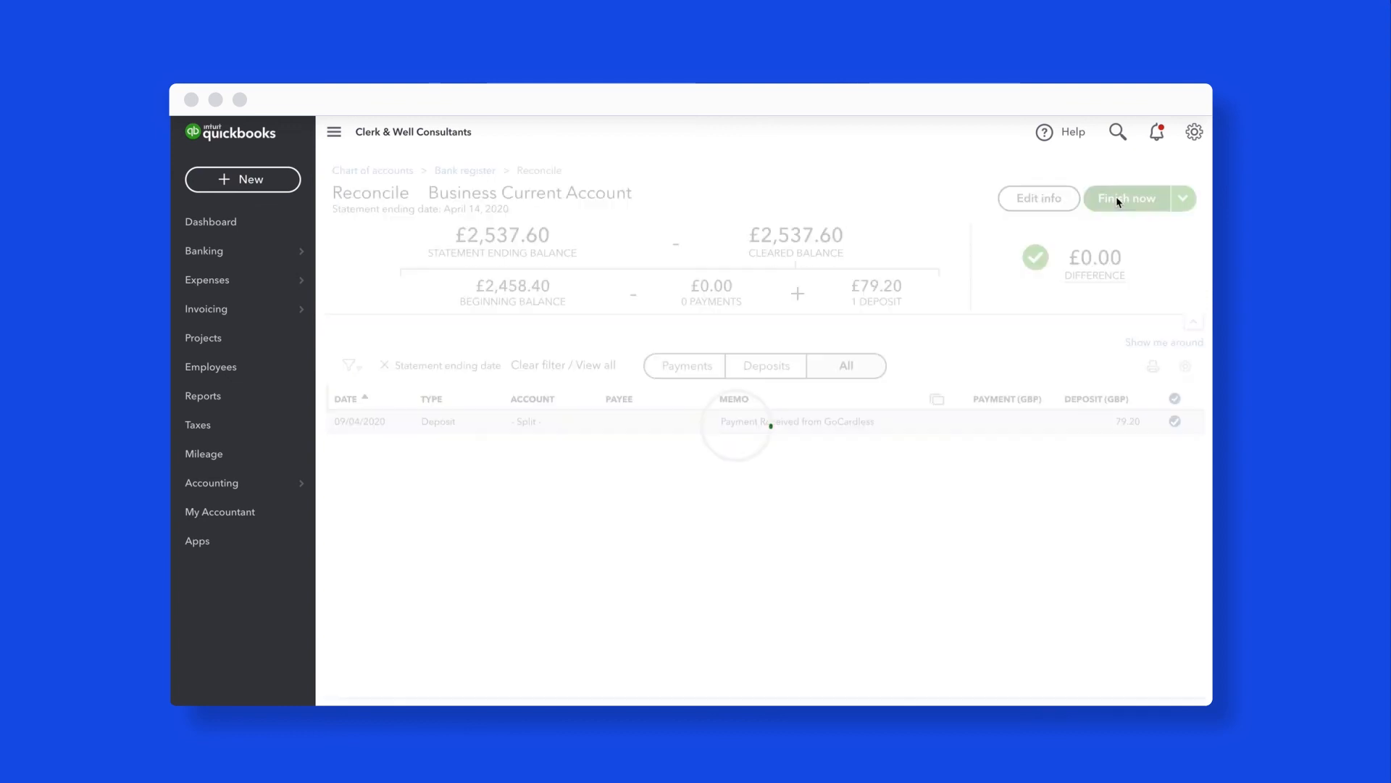
left_click(1126, 198)
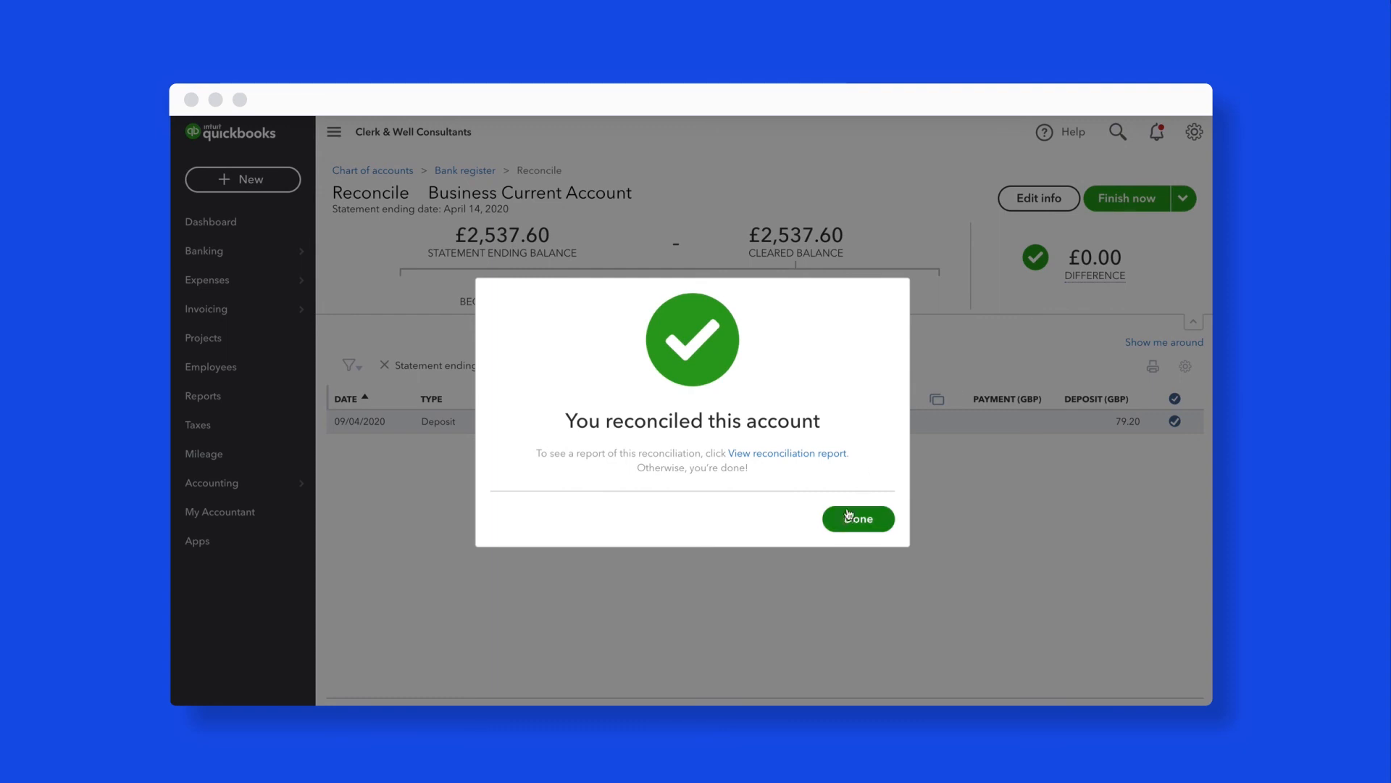
left_click(856, 519)
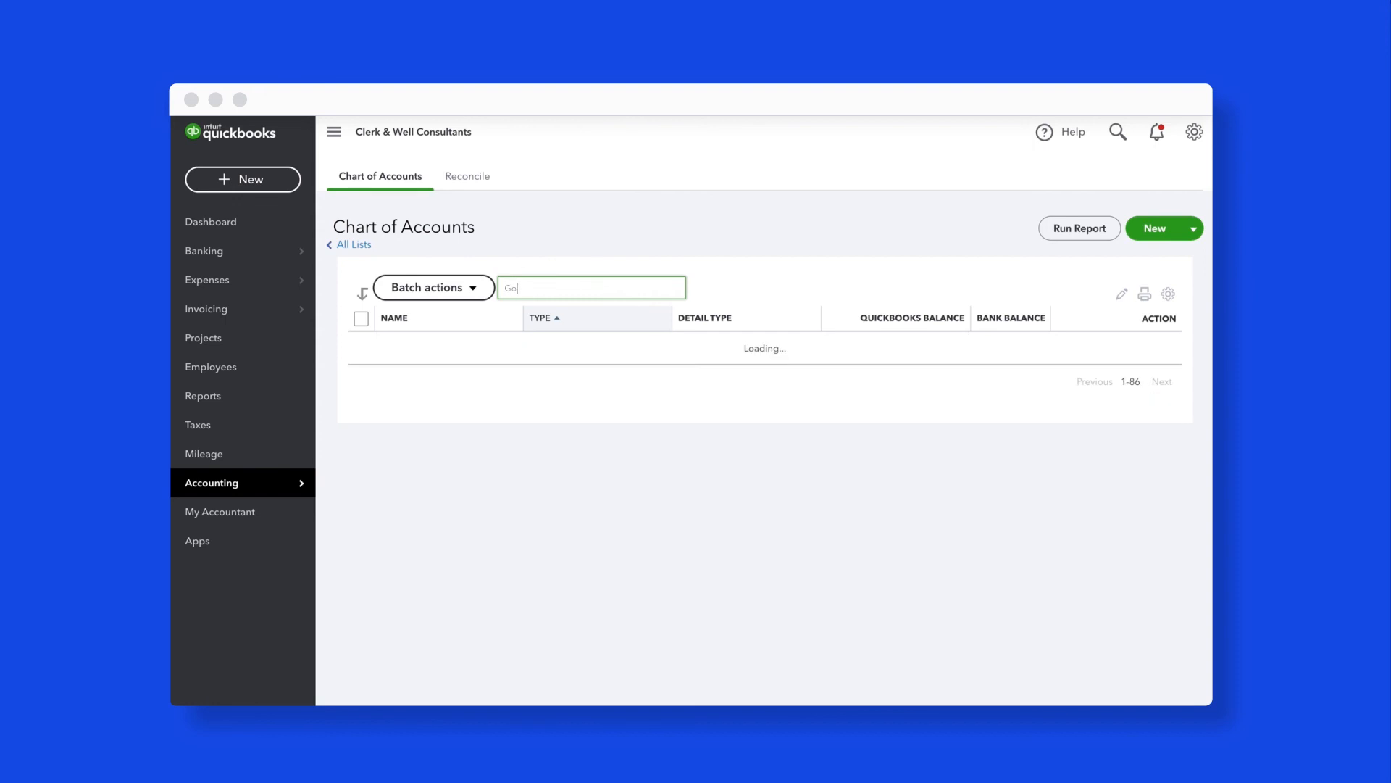
Step: Filter the chart of accounts for 'GoCardless fees' and run the GoCardless Fees report
type("GoCardless fees")
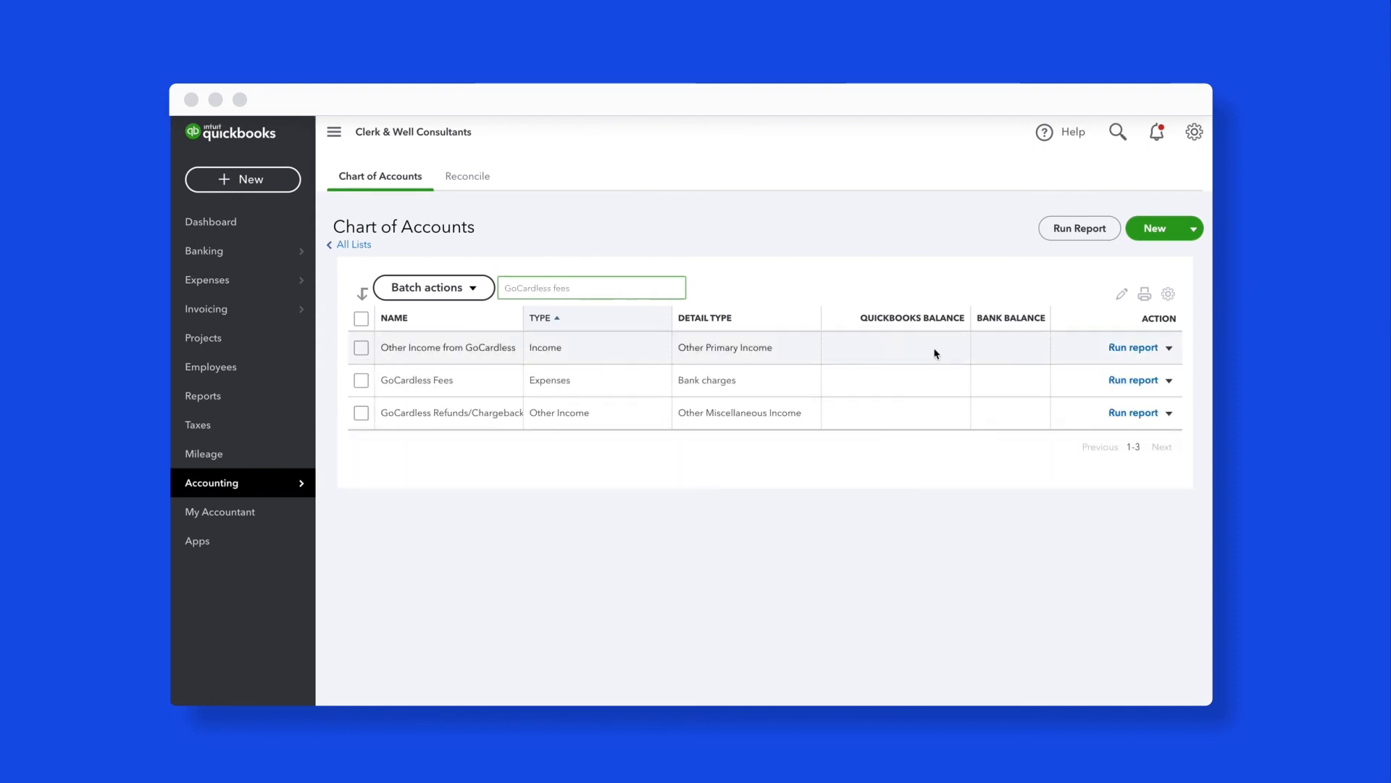
left_click(1134, 347)
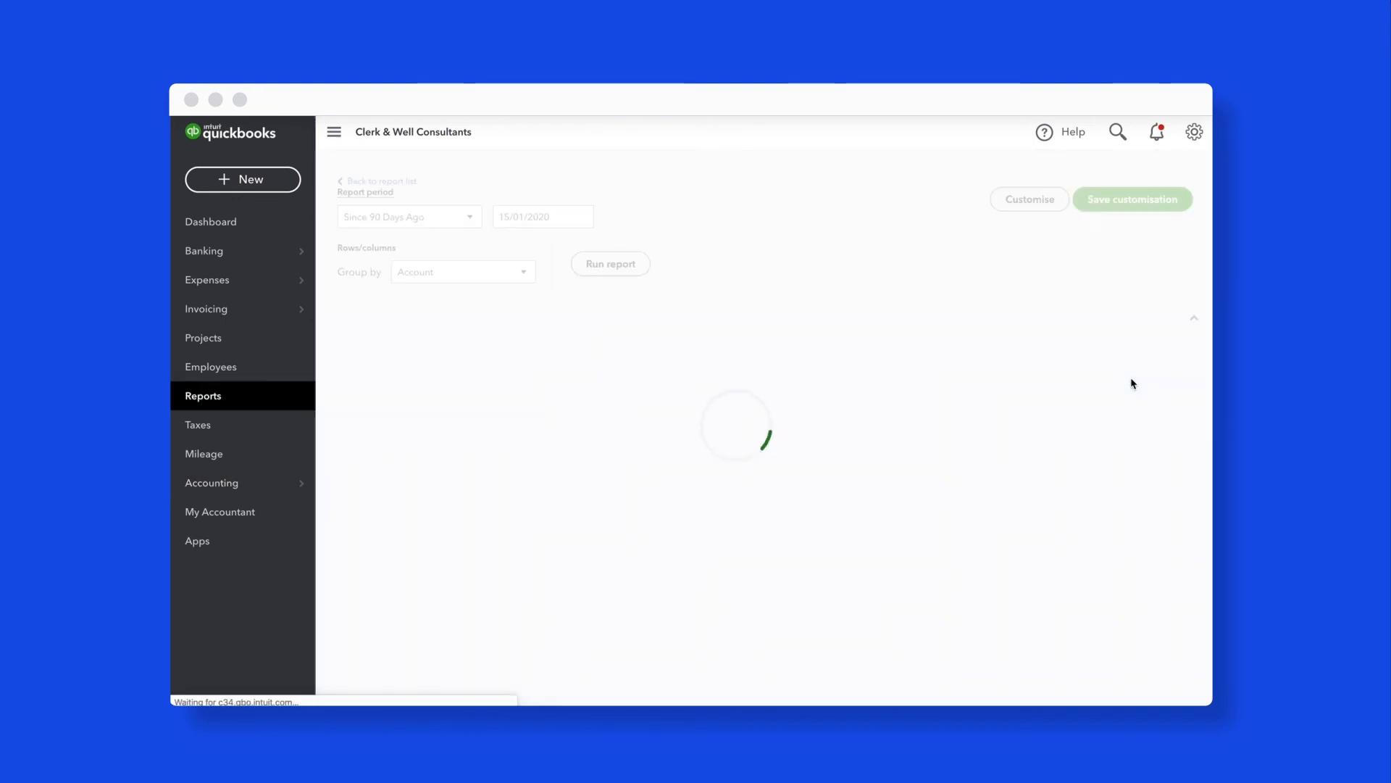